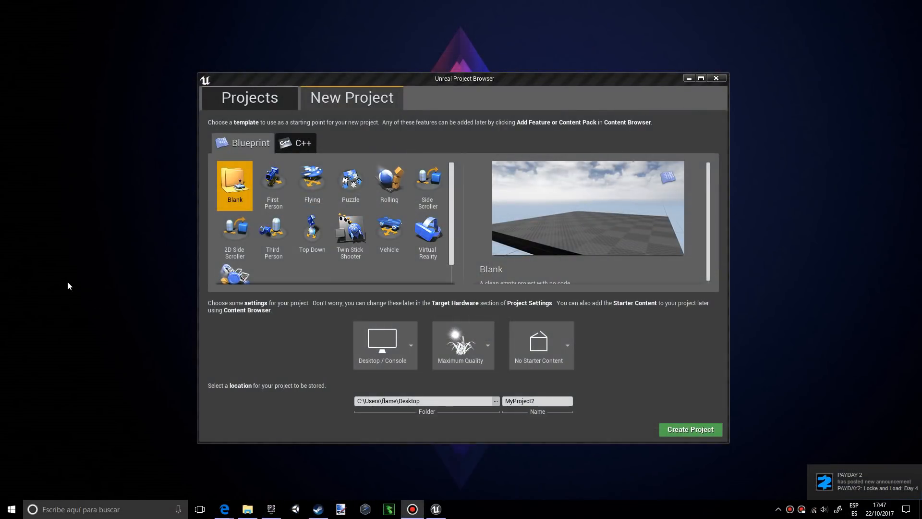
pyautogui.moveTo(350, 104)
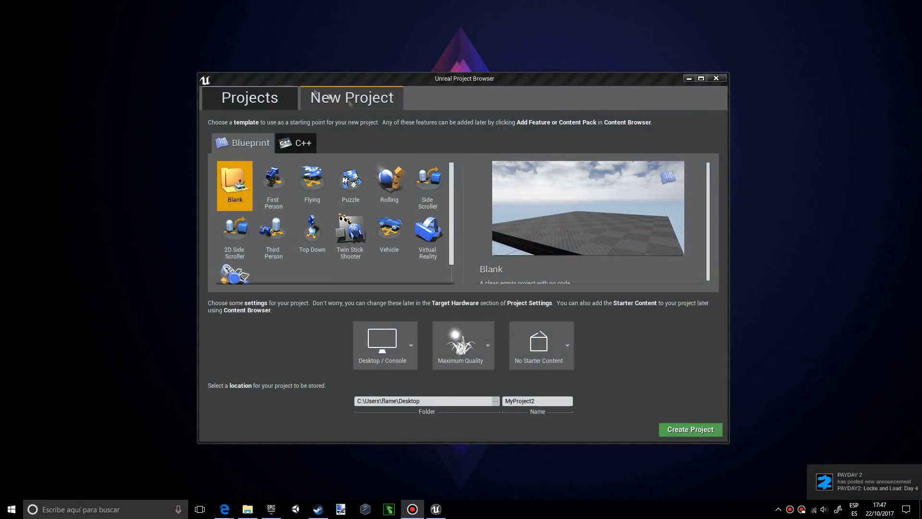
pyautogui.moveTo(273, 229)
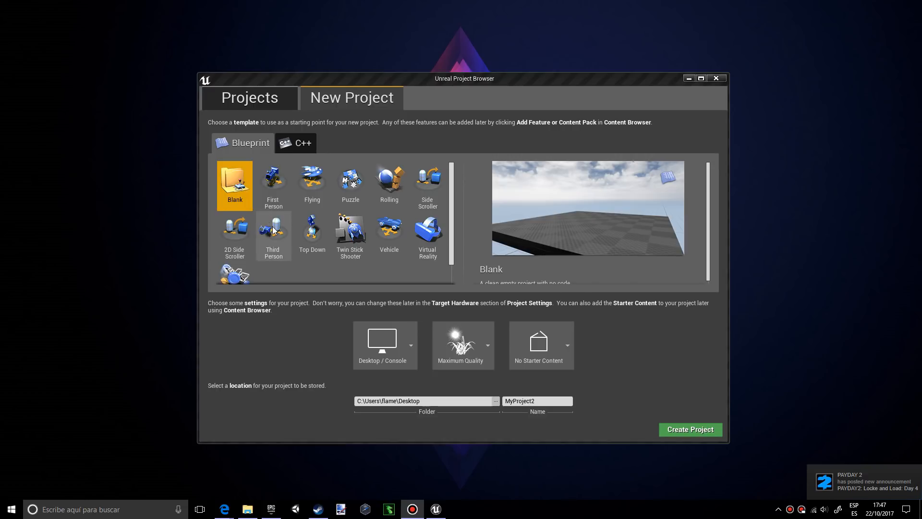
# Create a Third Person project with starter content named ai_tutorial.
pyautogui.click(272, 231)
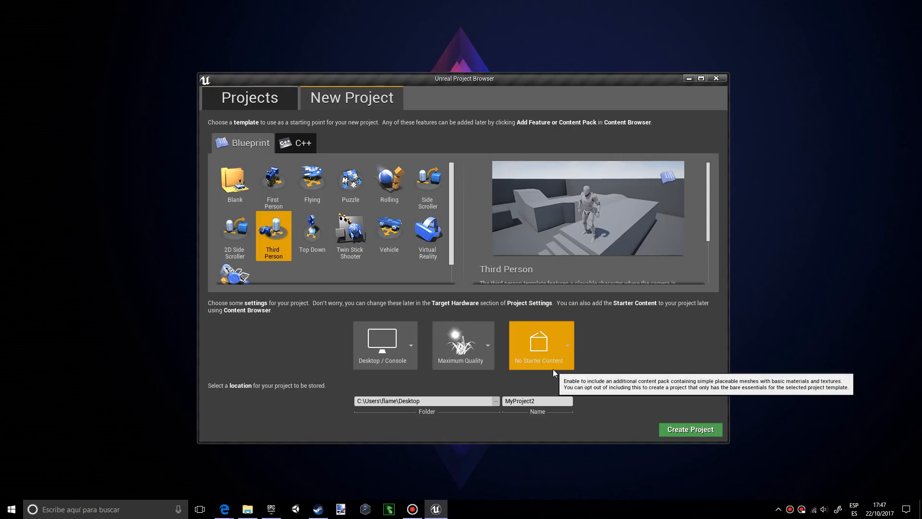
pyautogui.click(539, 344)
pyautogui.write('a')
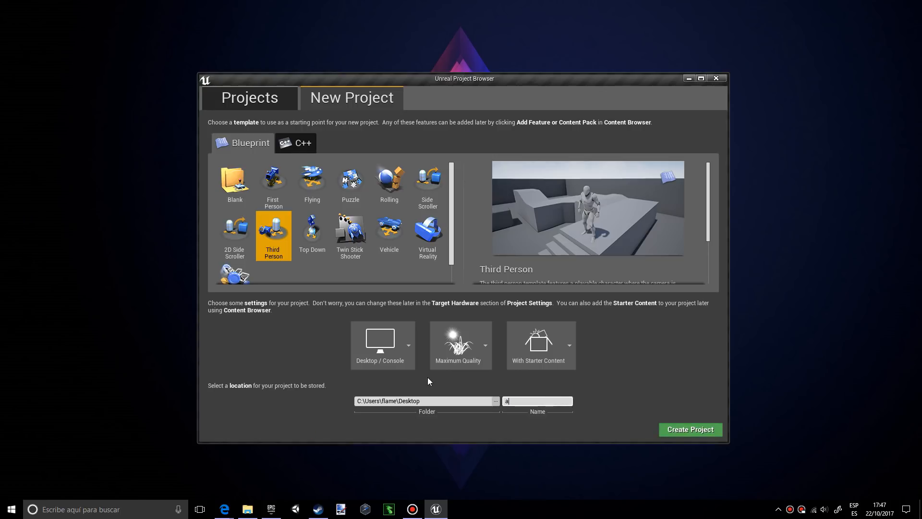
pyautogui.write('i_tut')
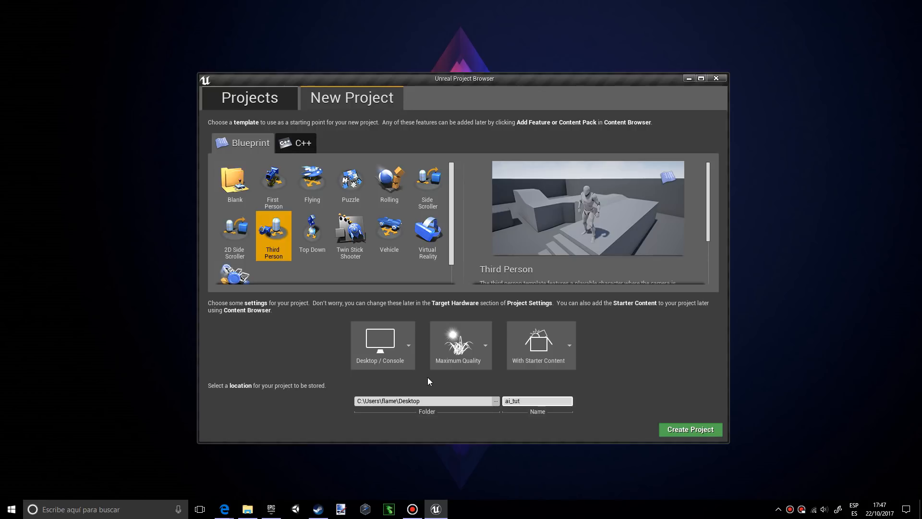
pyautogui.write('orial')
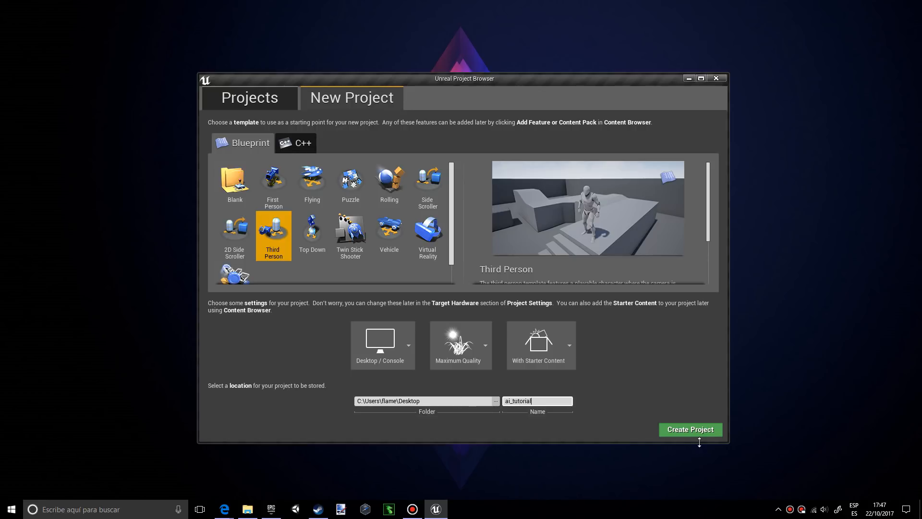
pyautogui.click(689, 430)
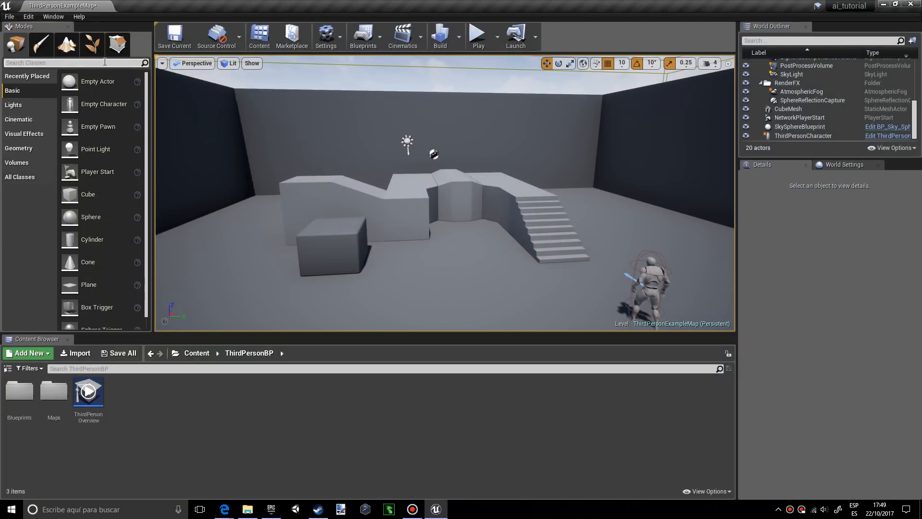
# Search 'nav' in the Modes panel to find the Nav Mesh Bounds Volume.
pyautogui.write('nav')
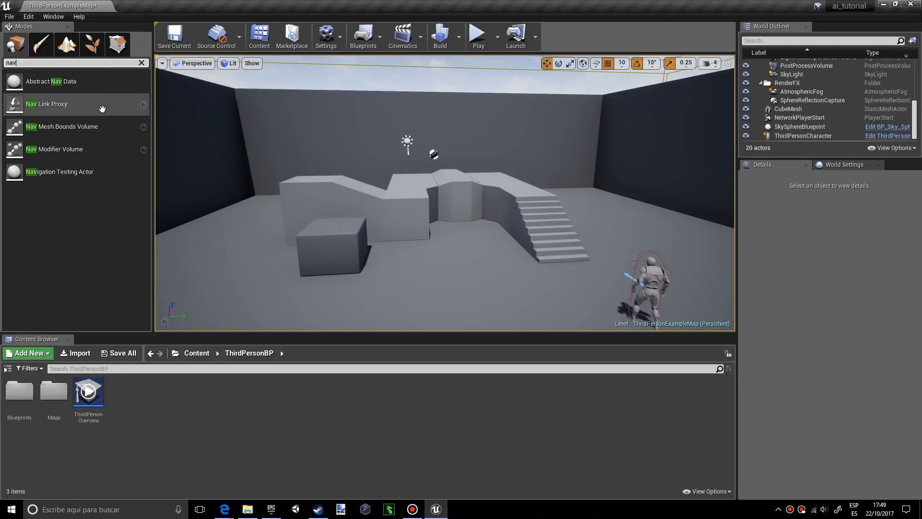
pyautogui.moveTo(77, 127)
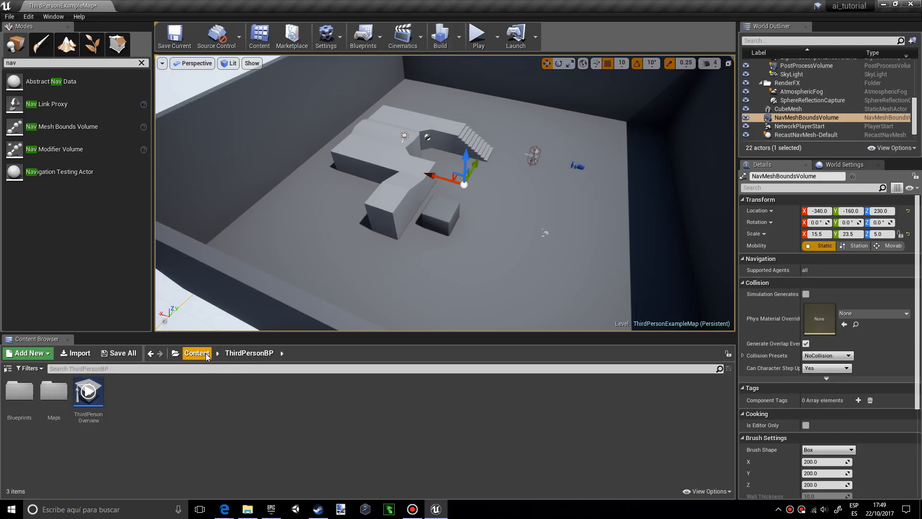
# Add a new folder named ai at the top of the Content folder.
pyautogui.click(197, 353)
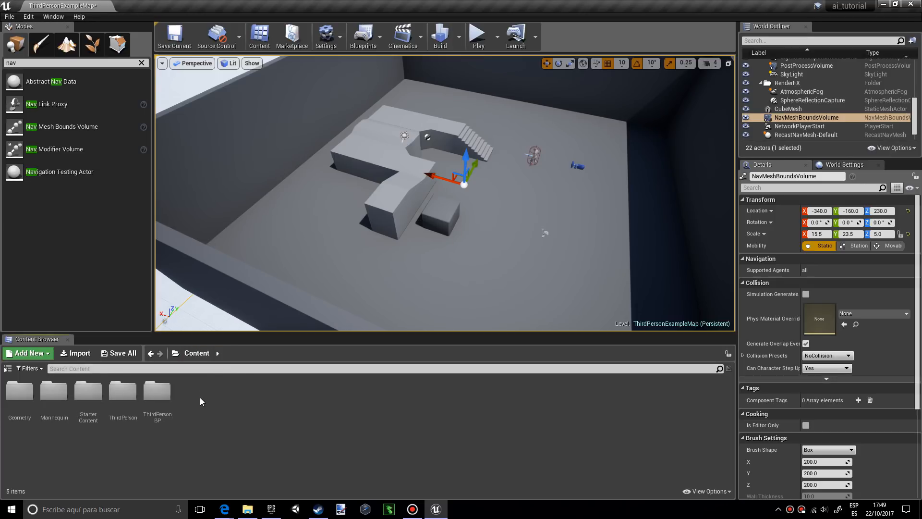
pyautogui.click(156, 391)
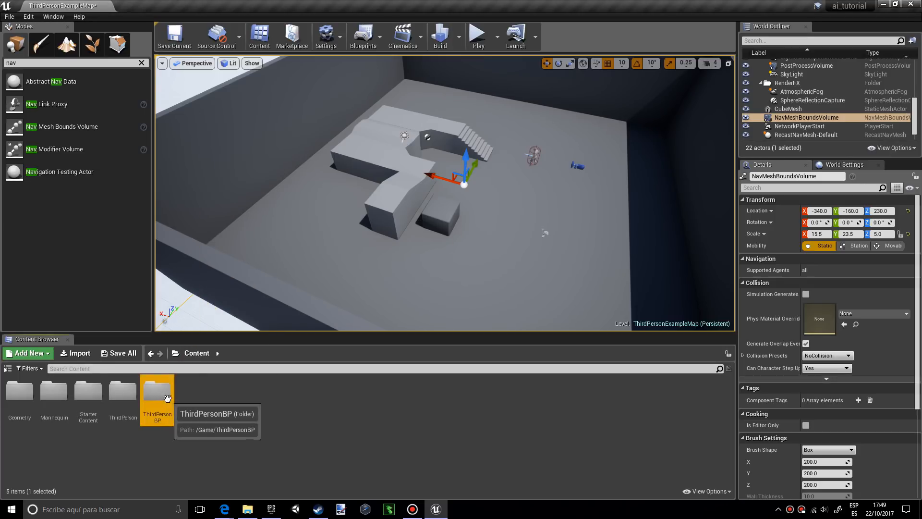
pyautogui.rightClick(157, 397)
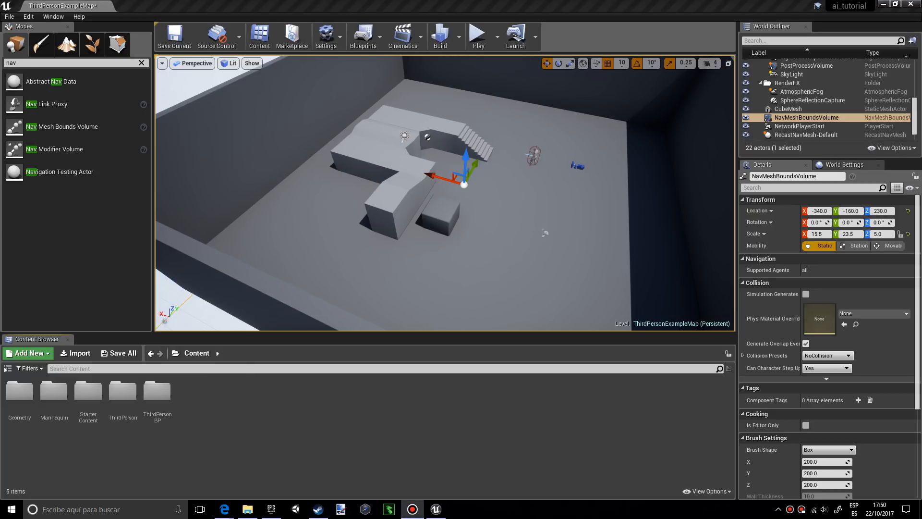
pyautogui.click(26, 352)
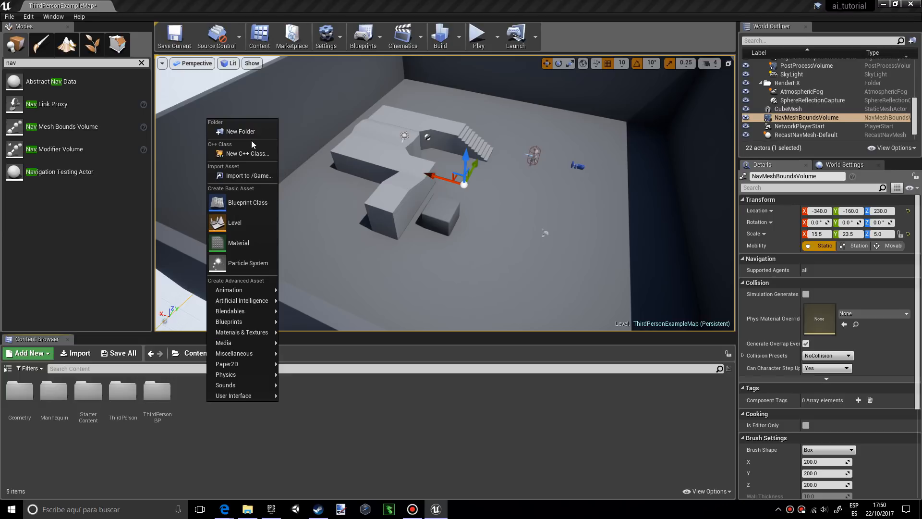
pyautogui.click(239, 132)
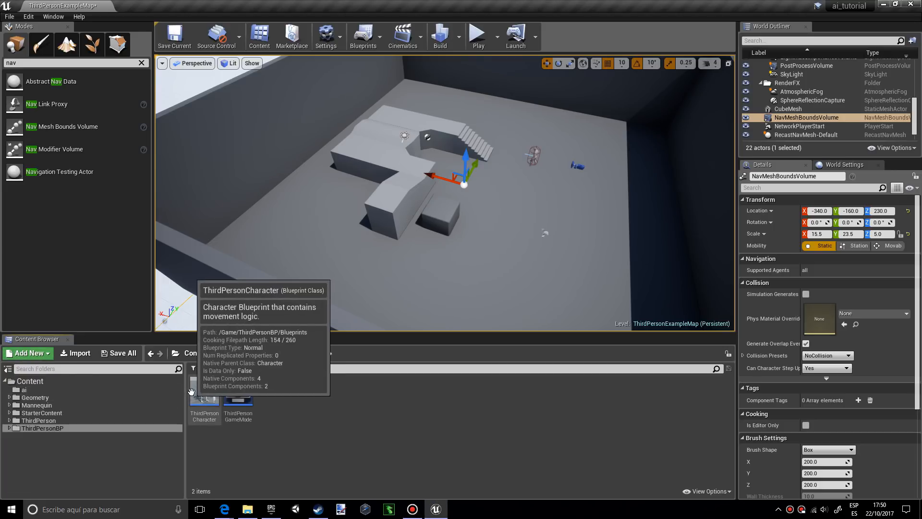
# Duplicate ThirdPersonCharacter as ai and move it into the ai folder.
pyautogui.click(22, 389)
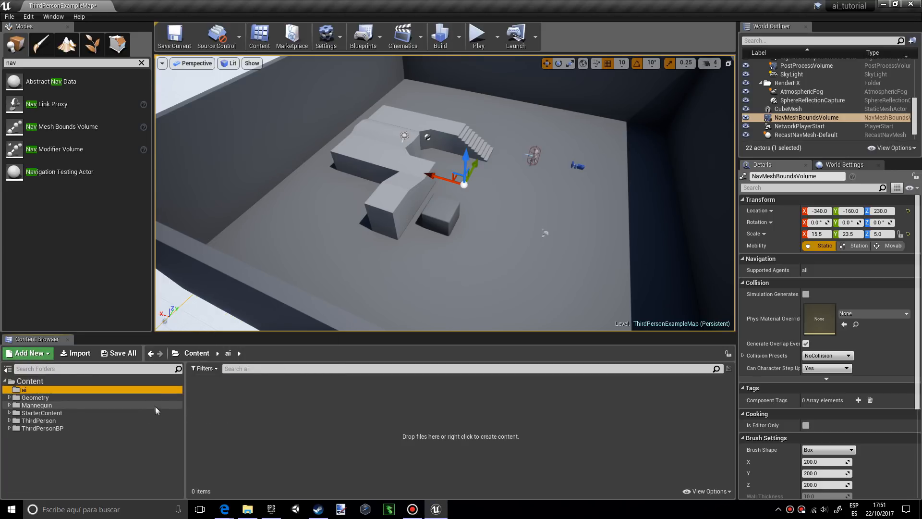
pyautogui.click(43, 428)
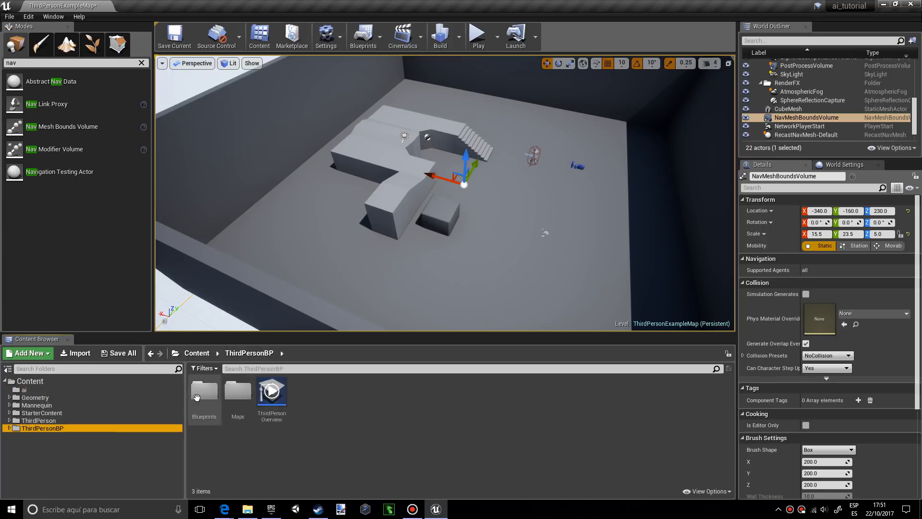
pyautogui.rightClick(204, 391)
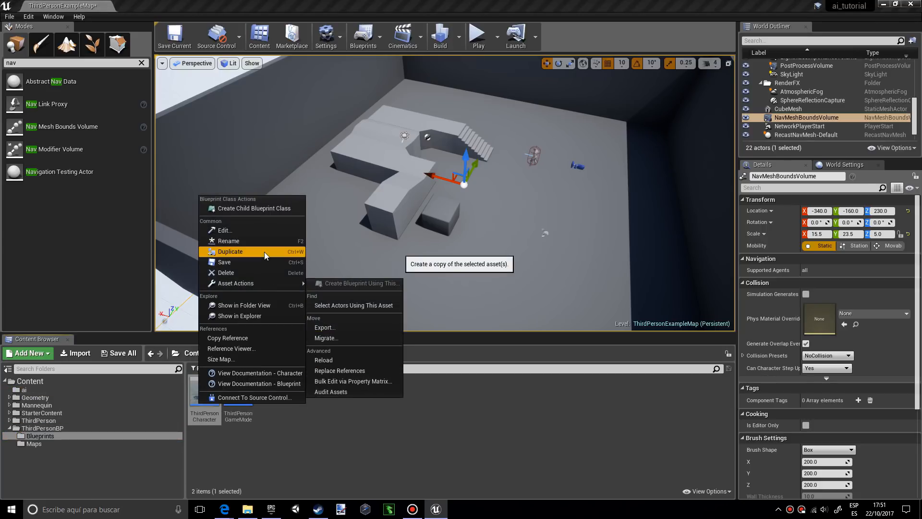
pyautogui.click(229, 250)
pyautogui.write('ai')
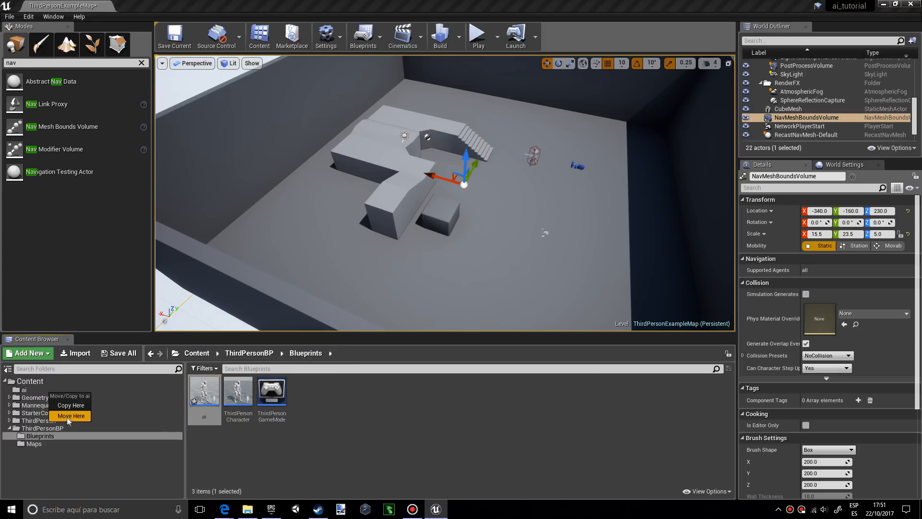
pyautogui.click(71, 415)
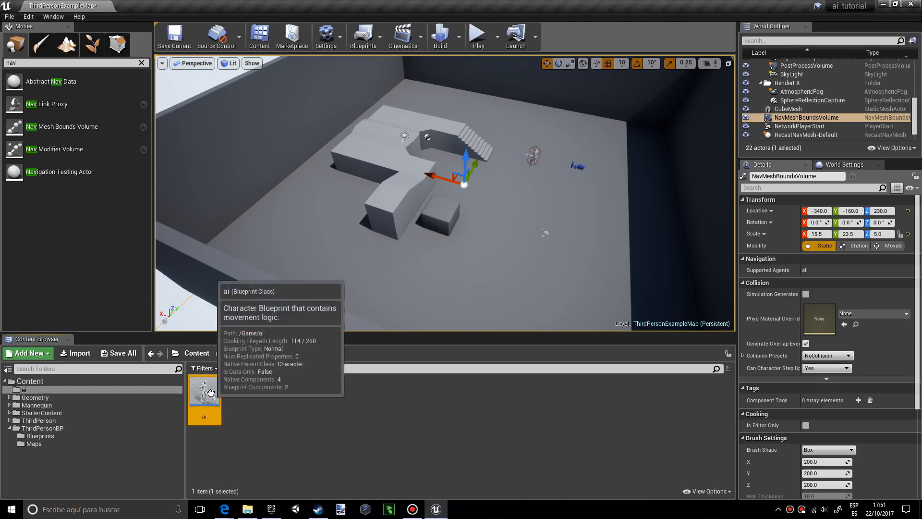
# Delete BaseTurnRate, BaseLookUpRate, CameraBoom and FollowCamera from the ai blueprint.
pyautogui.doubleClick(204, 389)
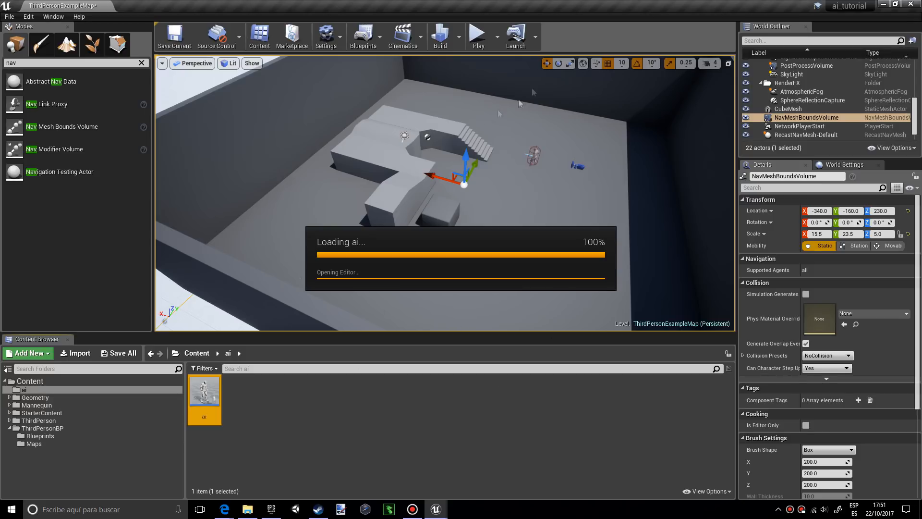
pyautogui.doubleClick(203, 391)
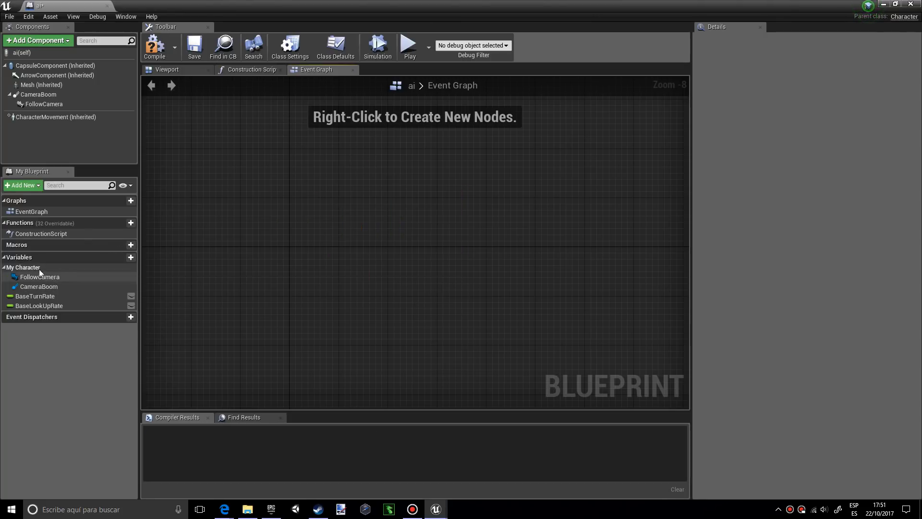
pyautogui.moveTo(37, 40)
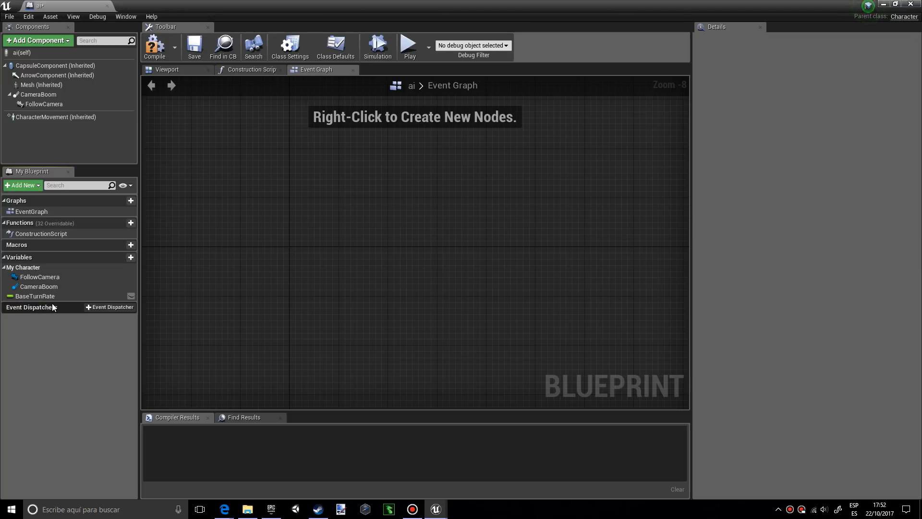
pyautogui.click(38, 286)
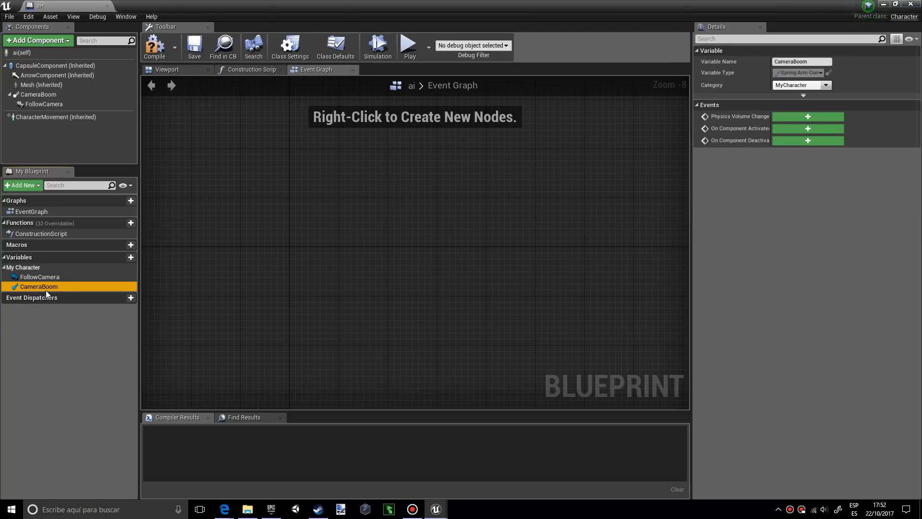
pyautogui.click(40, 277)
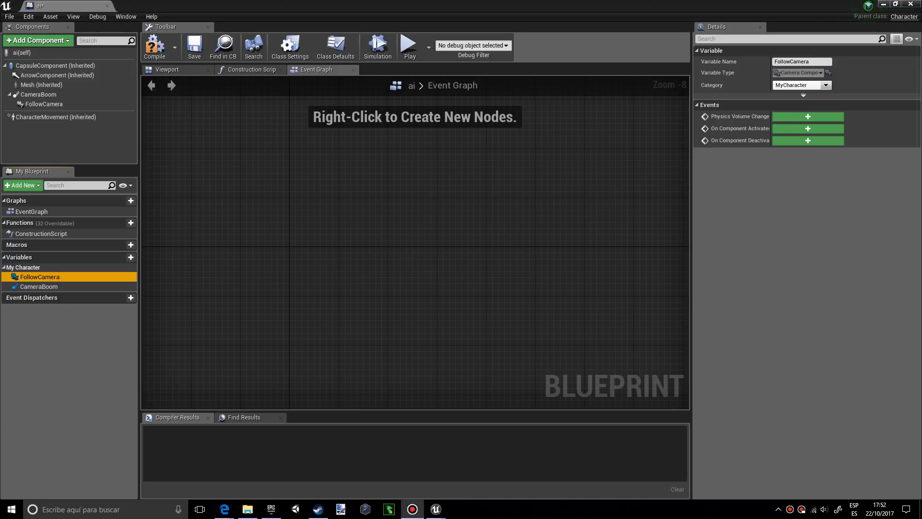
pyautogui.moveTo(40, 276)
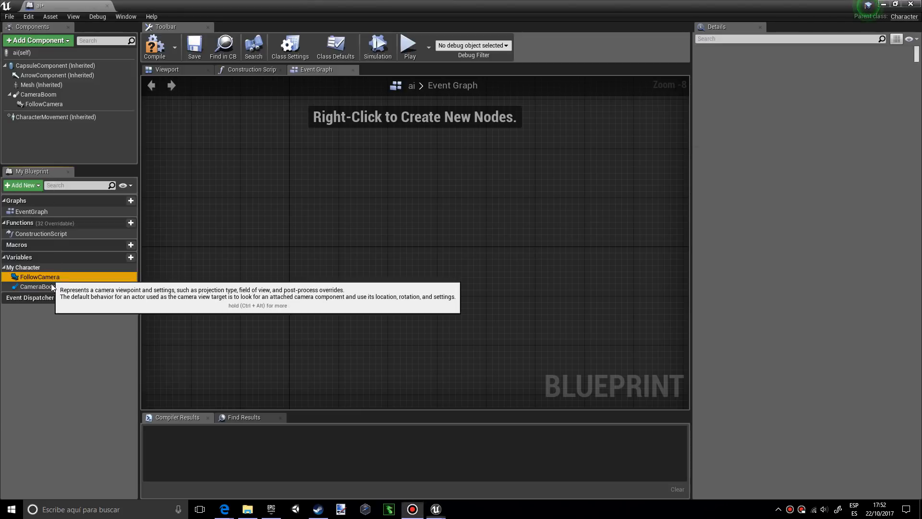
pyautogui.click(39, 286)
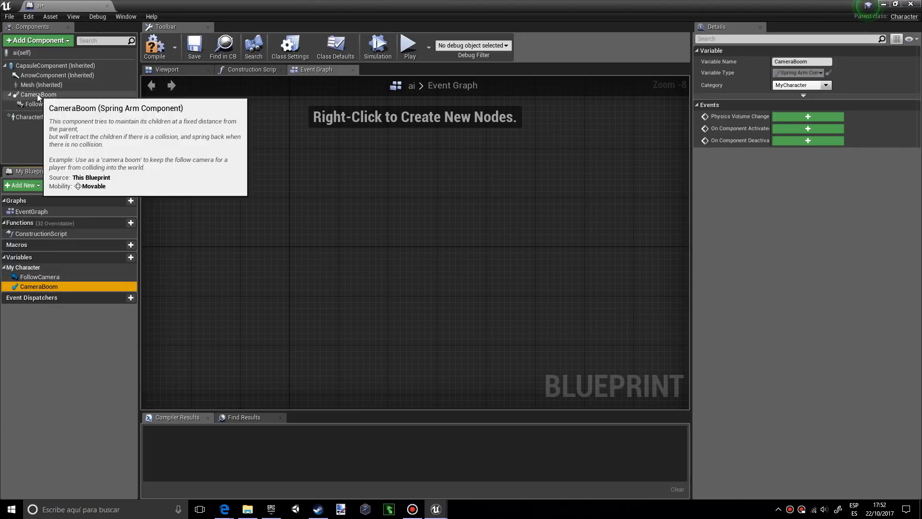
pyautogui.click(40, 96)
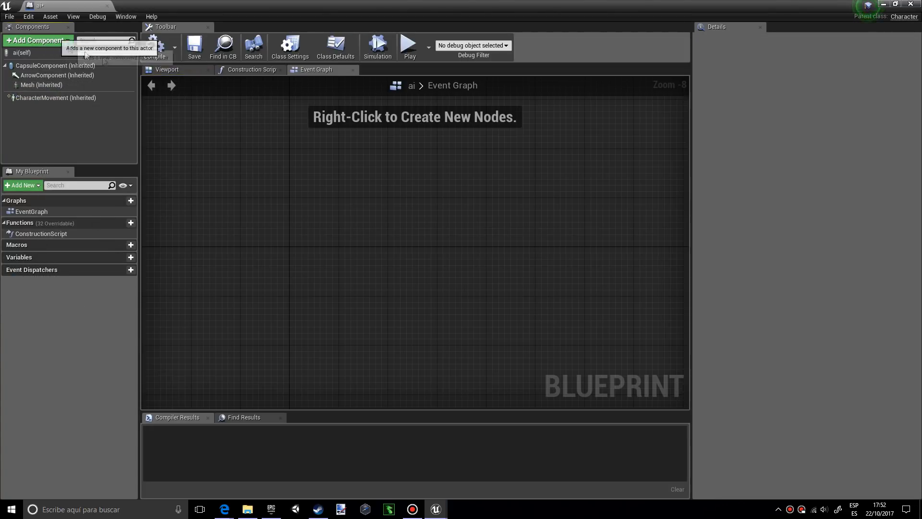
# Add a PawnSensing component to the ai character and compile the blueprint.
pyautogui.click(166, 69)
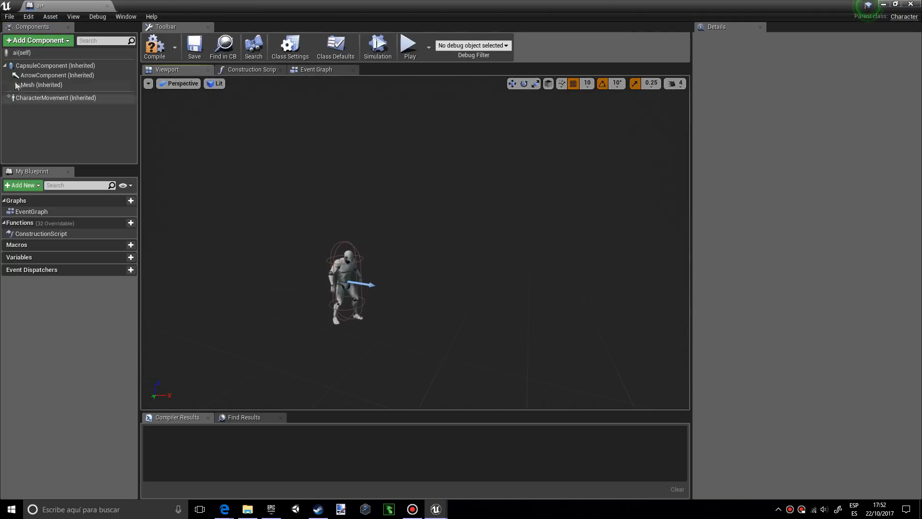
pyautogui.click(38, 40)
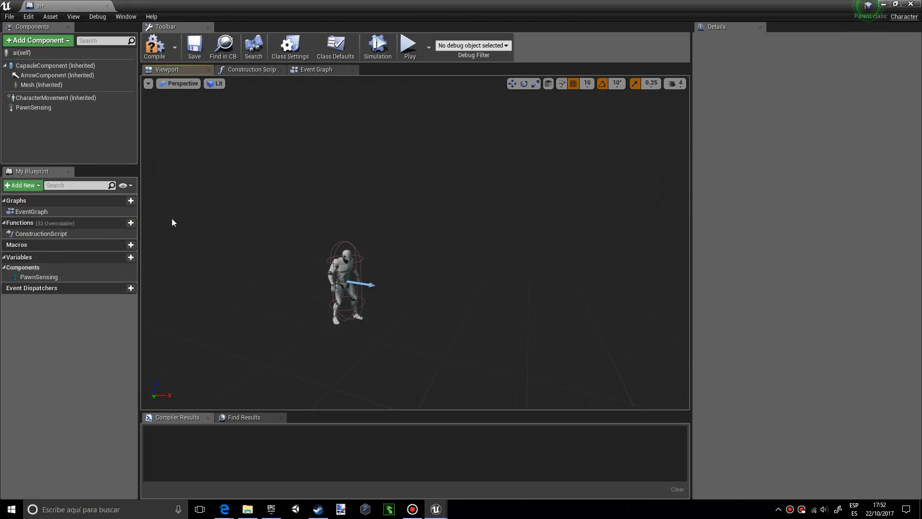
pyautogui.click(34, 108)
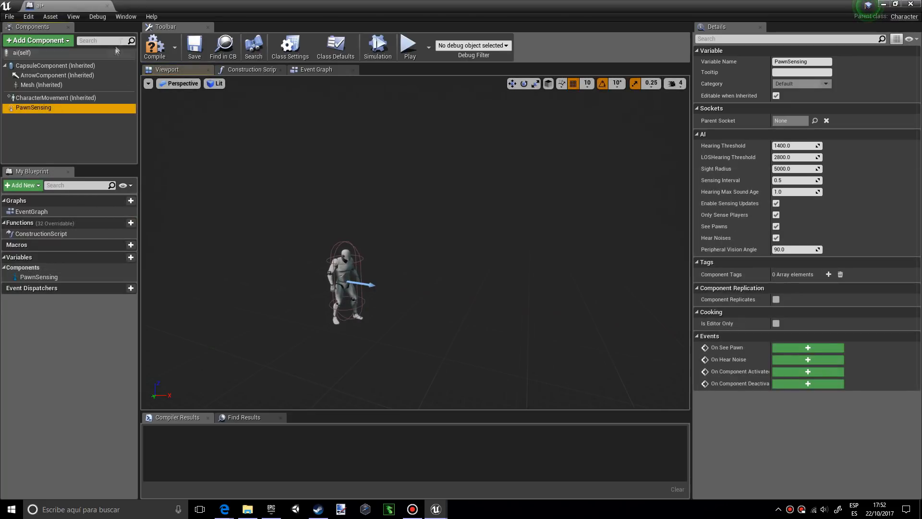
pyautogui.click(154, 47)
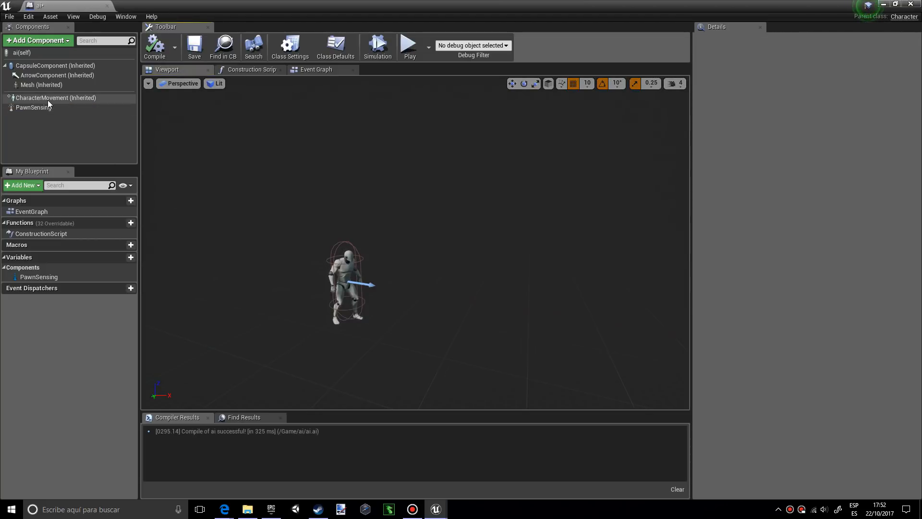
pyautogui.click(34, 108)
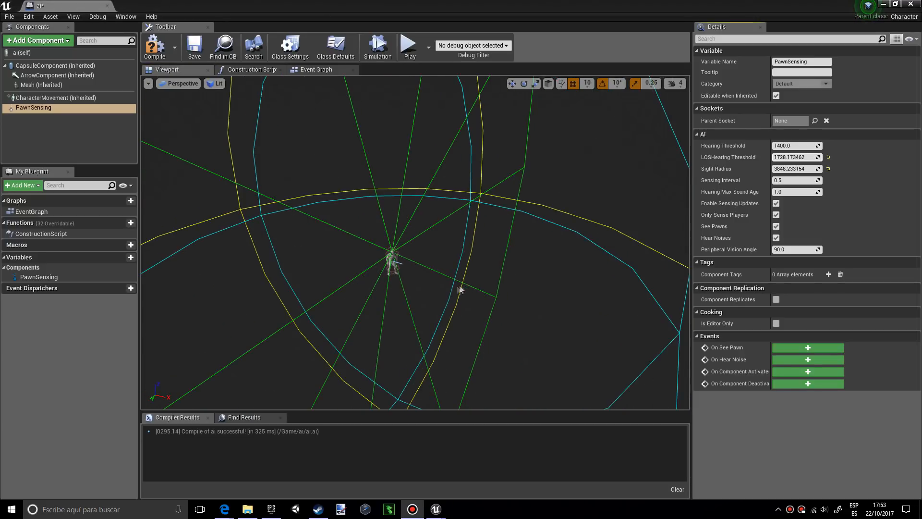
pyautogui.moveTo(797, 249)
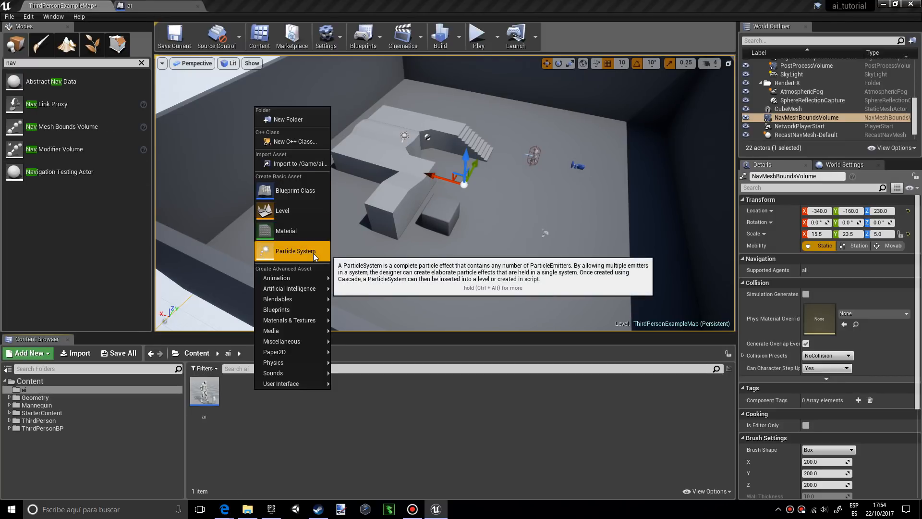
pyautogui.moveTo(275, 309)
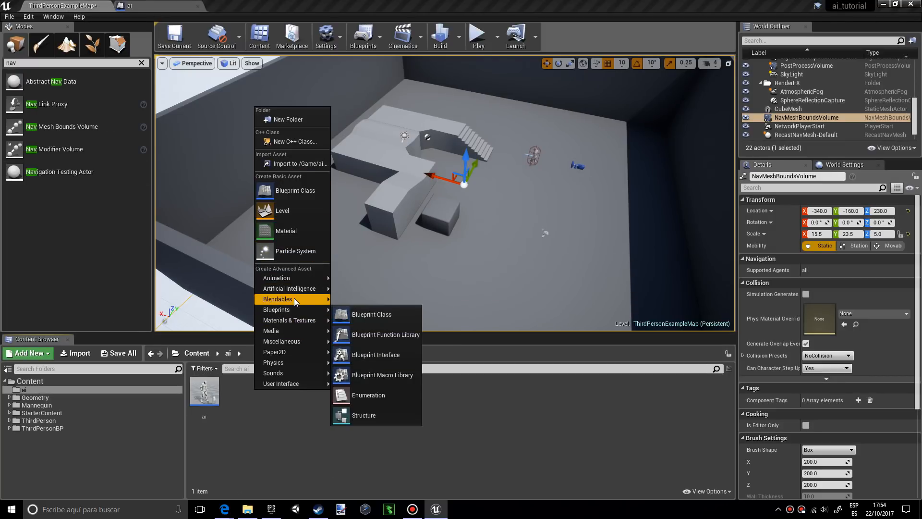
pyautogui.moveTo(276, 309)
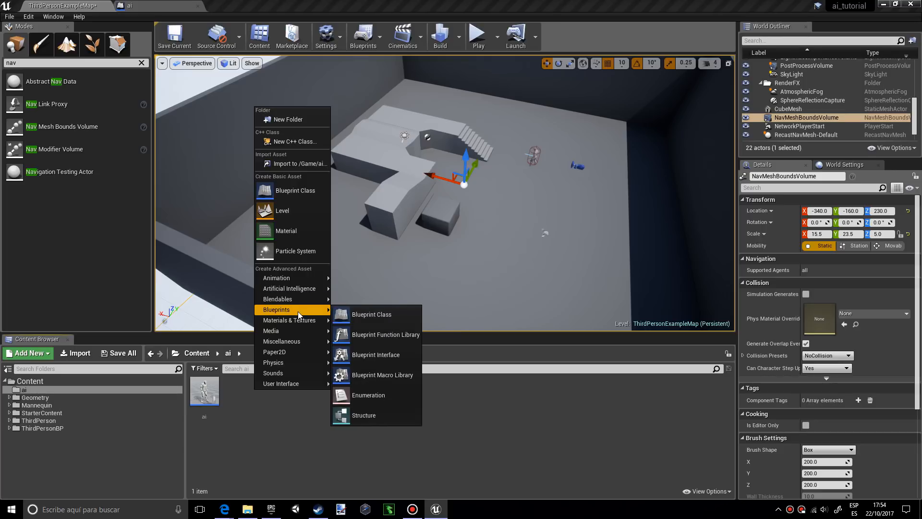
# Create an enumeration asset named ai_states in the ai folder.
pyautogui.click(369, 395)
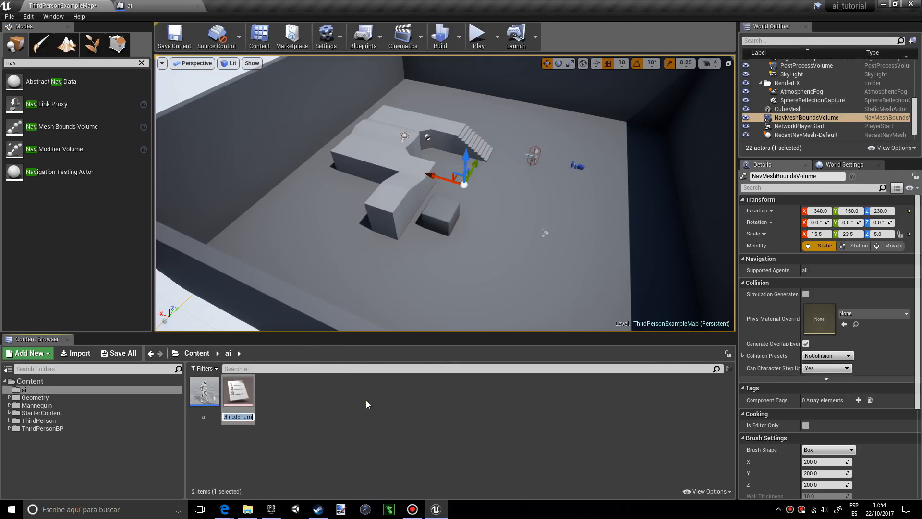
pyautogui.write('ai_states')
pyautogui.press('Return')
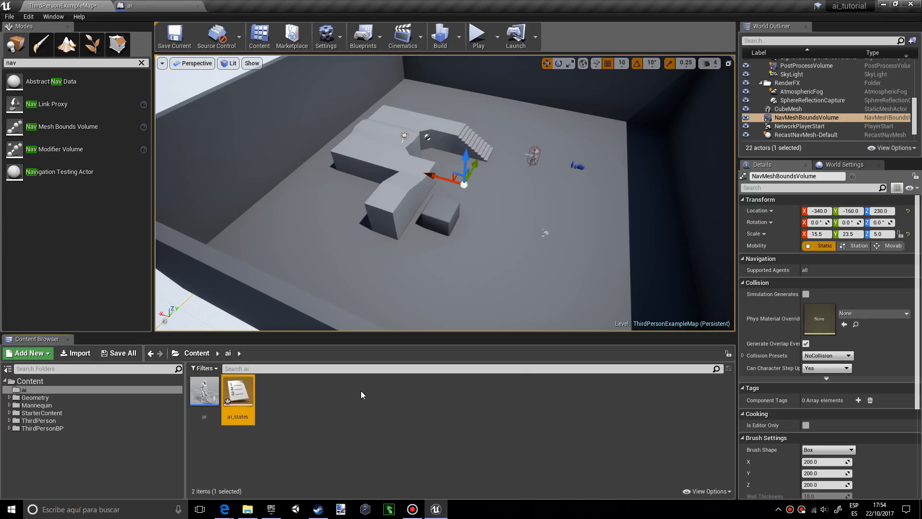
# Add three enumerators named IDLE, Chase and Attack to ai_states.
pyautogui.doubleClick(237, 389)
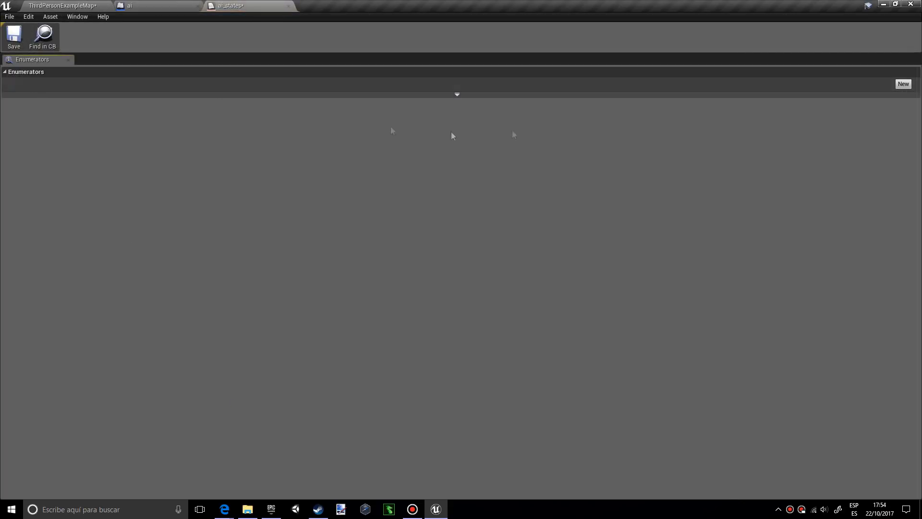
pyautogui.click(902, 84)
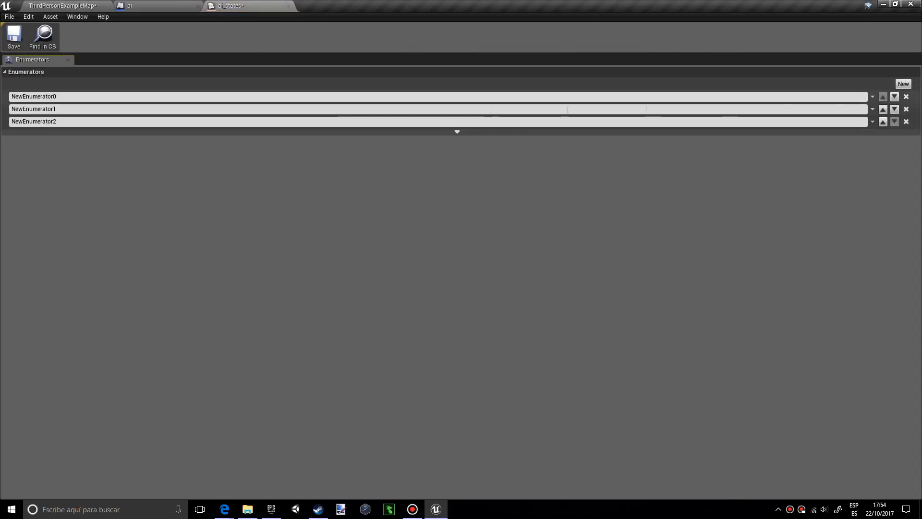
pyautogui.moveTo(112, 96)
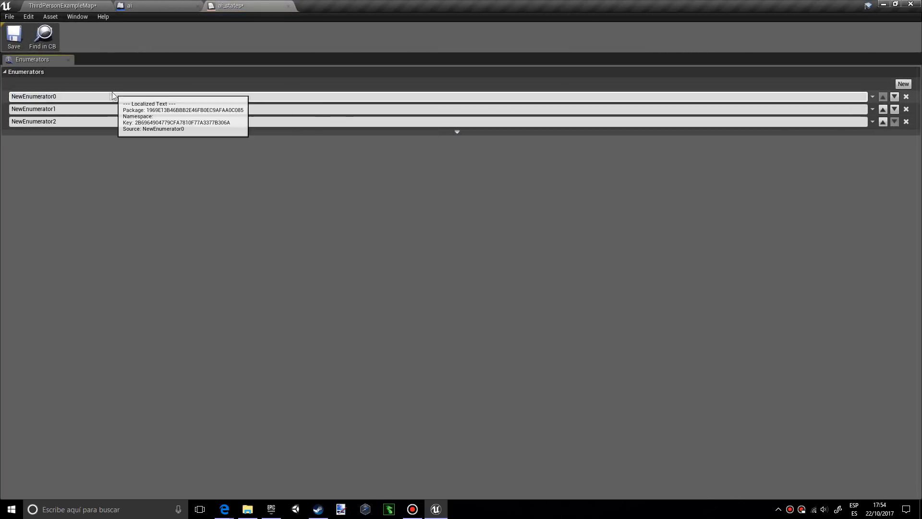
pyautogui.tripleClick(56, 96)
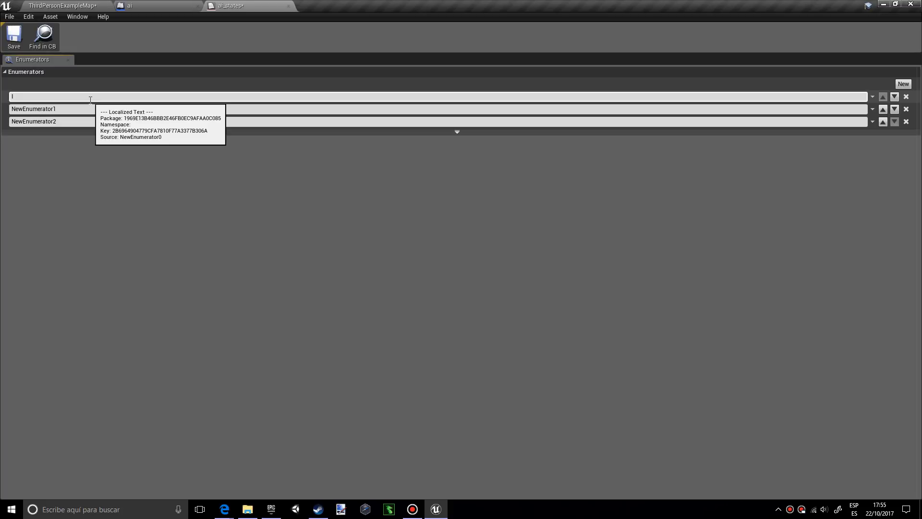
pyautogui.write('IDLE')
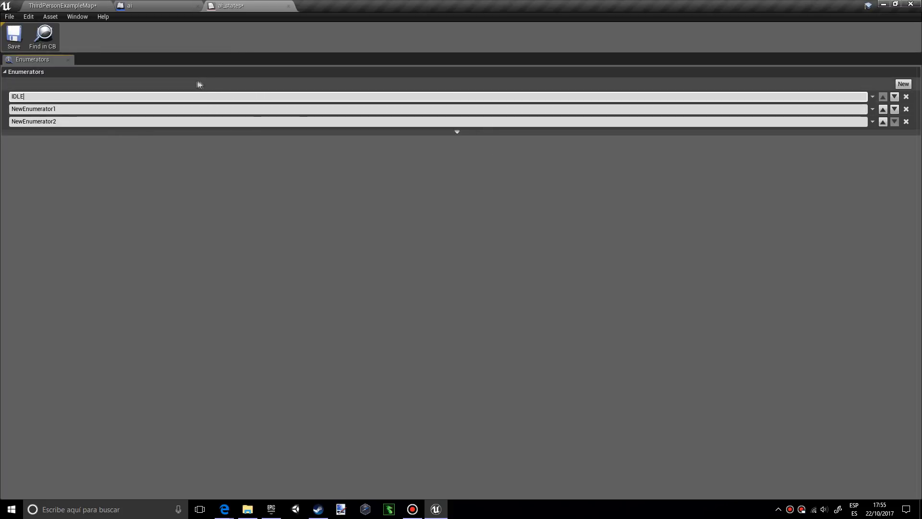
pyautogui.click(156, 108)
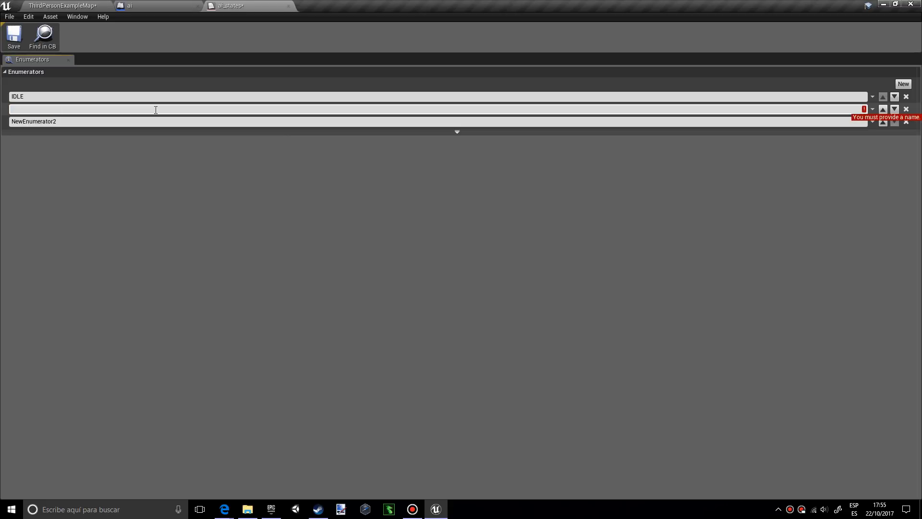
pyautogui.write('Chaese')
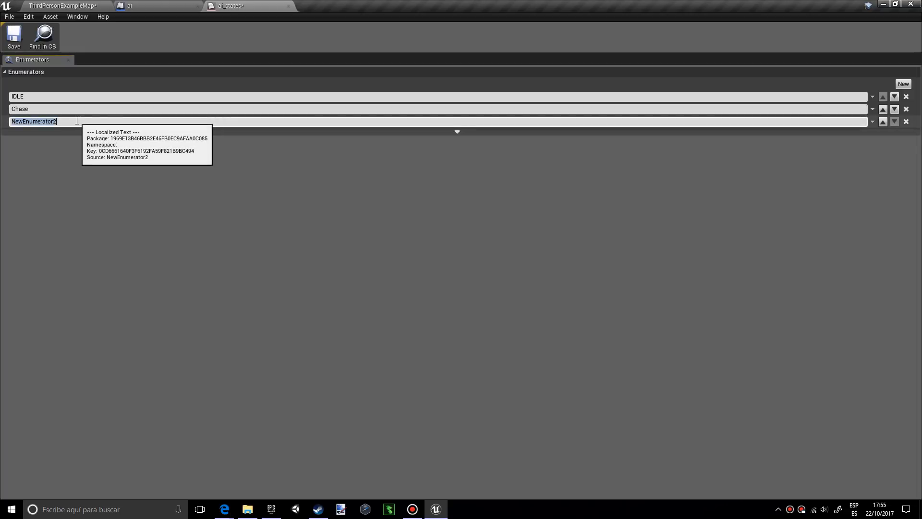
pyautogui.write('Attack')
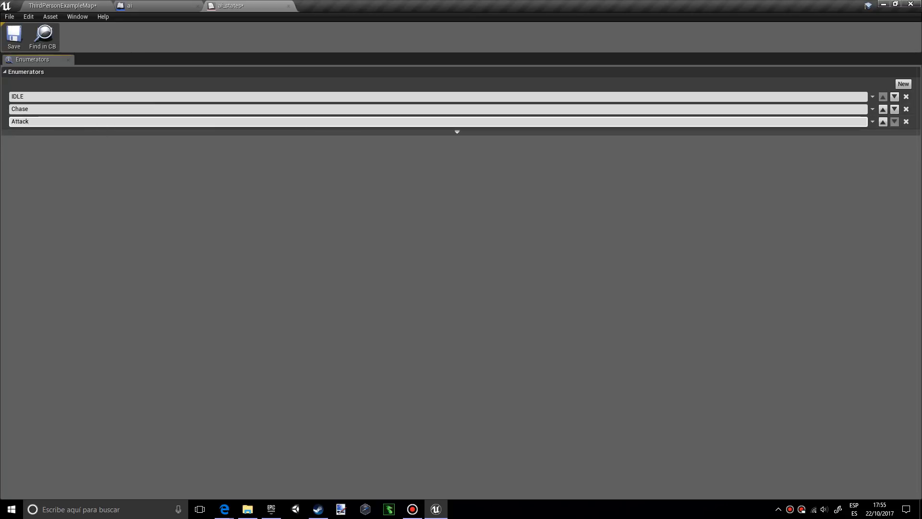
pyautogui.moveTo(13, 36)
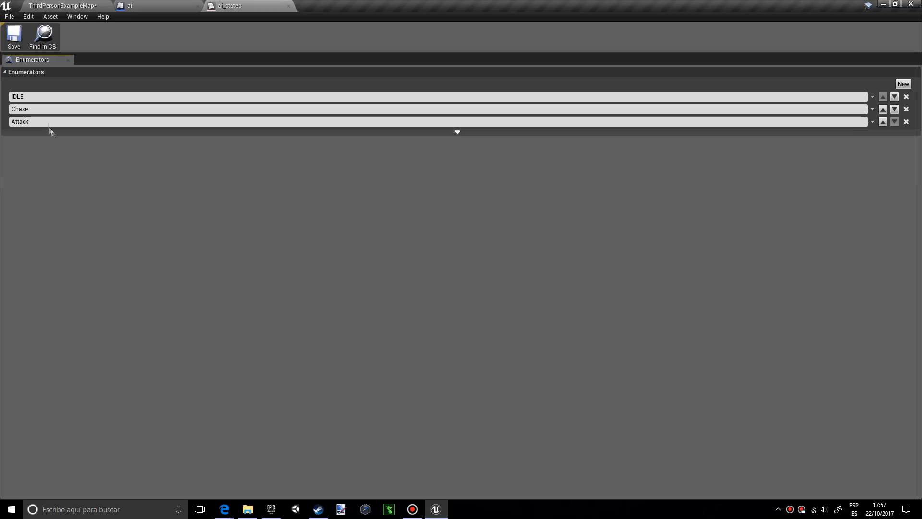
pyautogui.moveTo(129, 229)
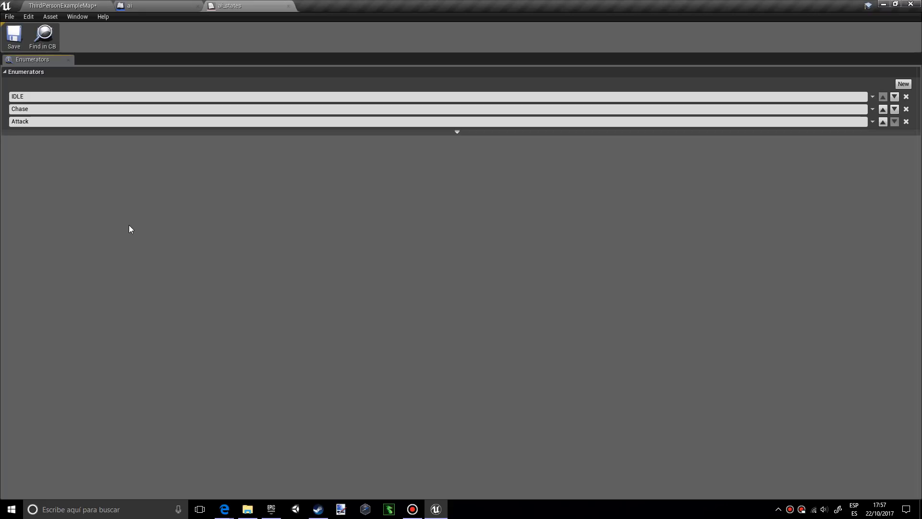
pyautogui.moveTo(263, 260)
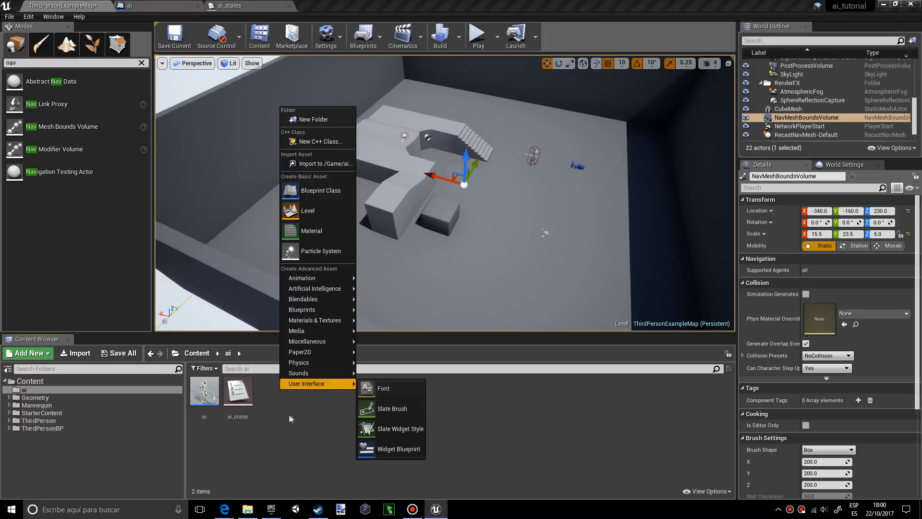
# Create an AIController blueprint class named ai_mycontroller.
pyautogui.click(321, 191)
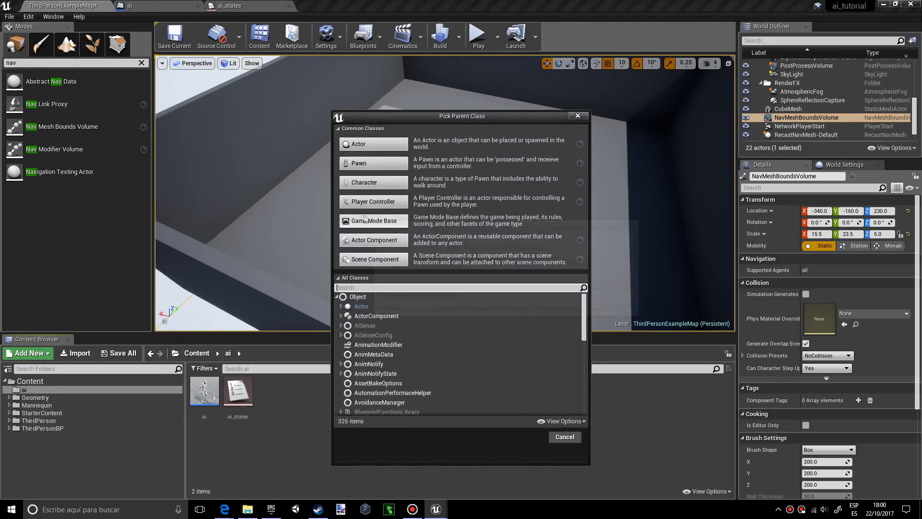
pyautogui.moveTo(372, 201)
pyautogui.write('ai_mycontroller')
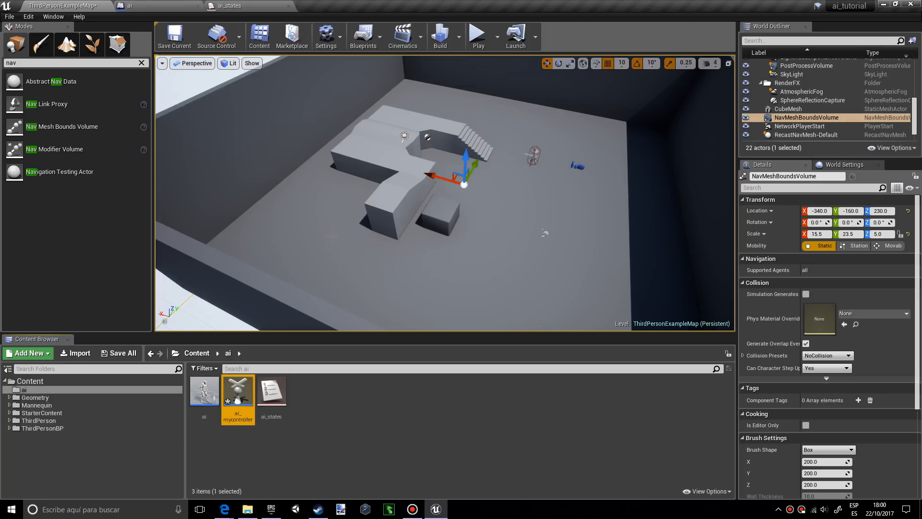
pyautogui.click(131, 6)
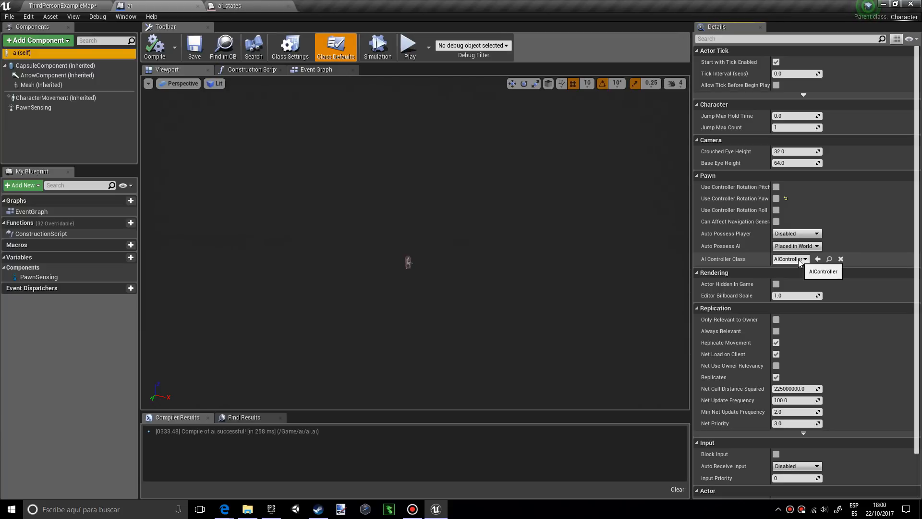
# Set the ai character's AI Controller Class to ai_mycontroller.
pyautogui.click(790, 258)
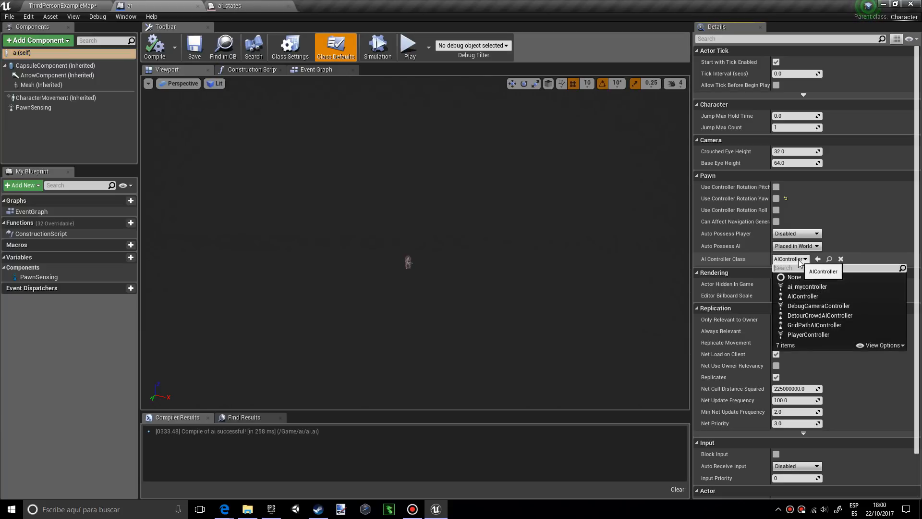
pyautogui.moveTo(807, 286)
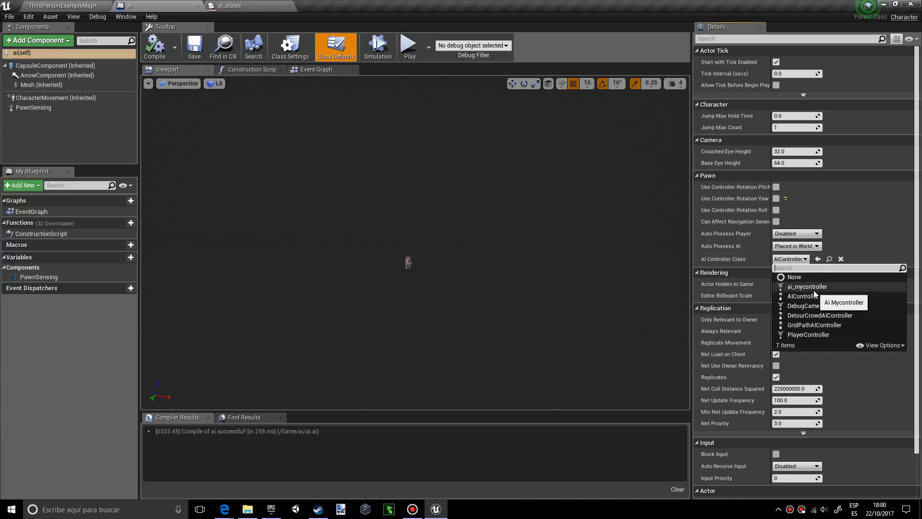
pyautogui.click(807, 286)
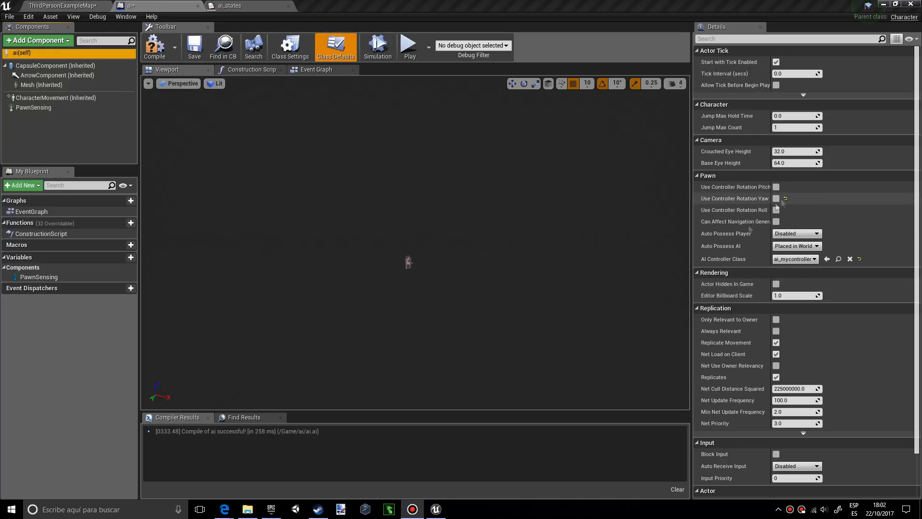
pyautogui.moveTo(594, 211)
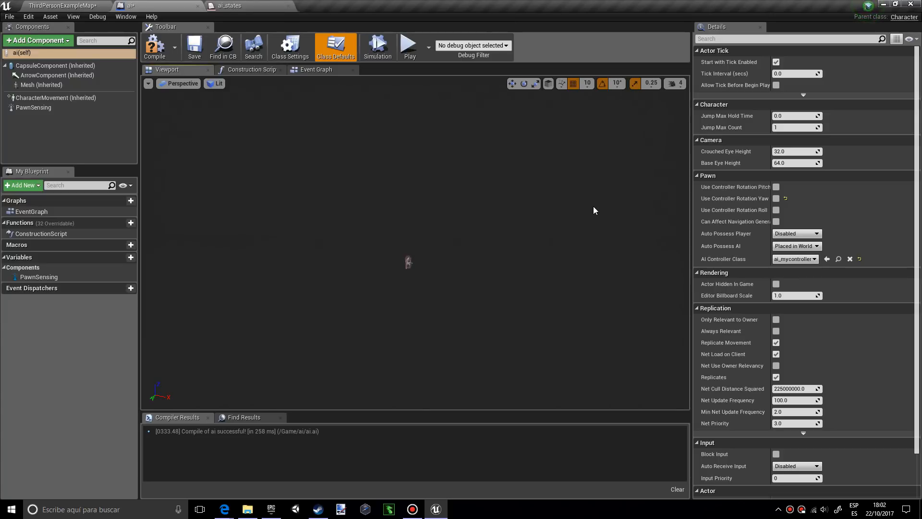
pyautogui.moveTo(316, 69)
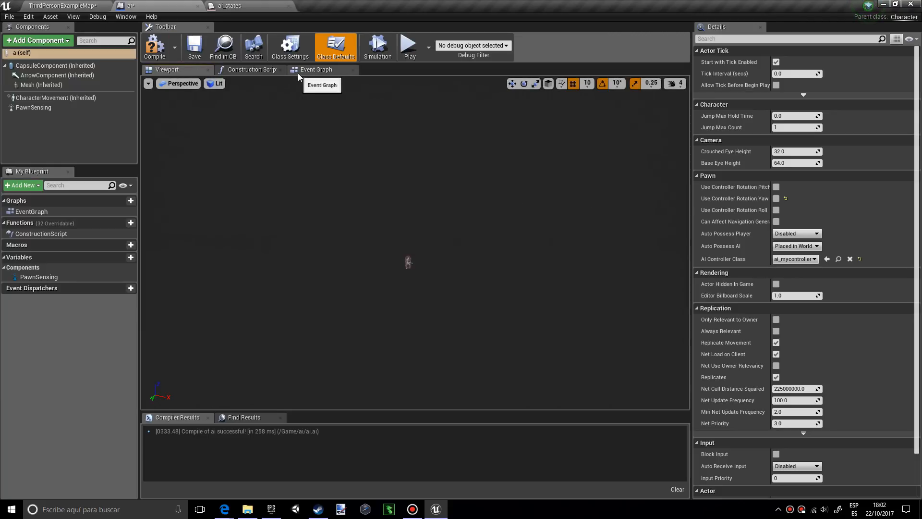
# Add a playerRef variable typed as a Third Person Character object reference.
pyautogui.click(316, 70)
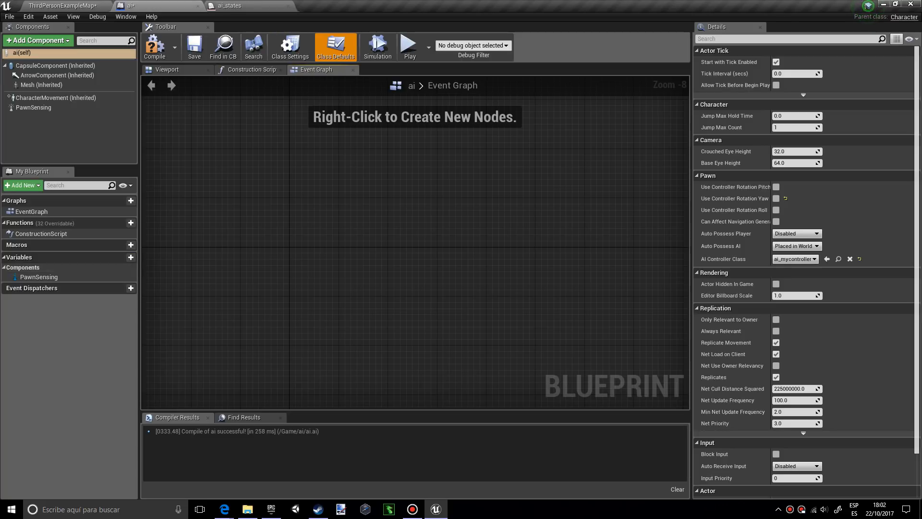
pyautogui.moveTo(120, 257)
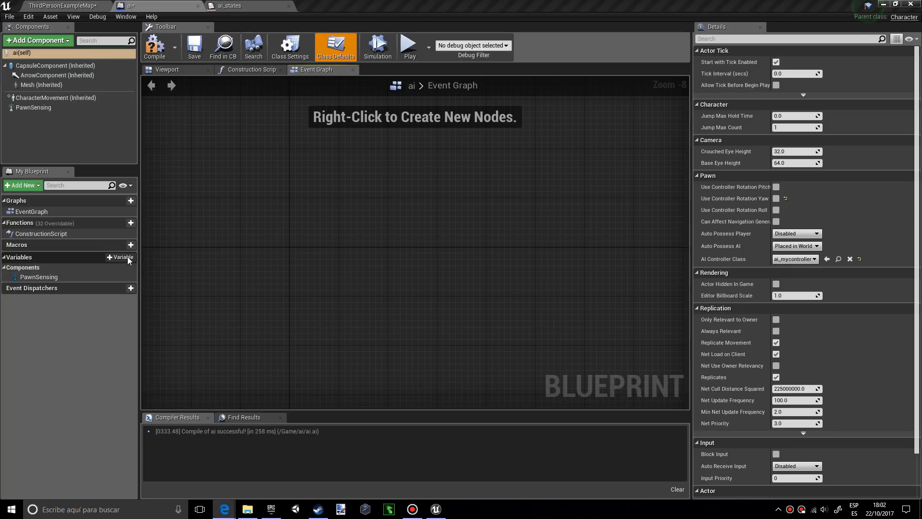
pyautogui.click(121, 258)
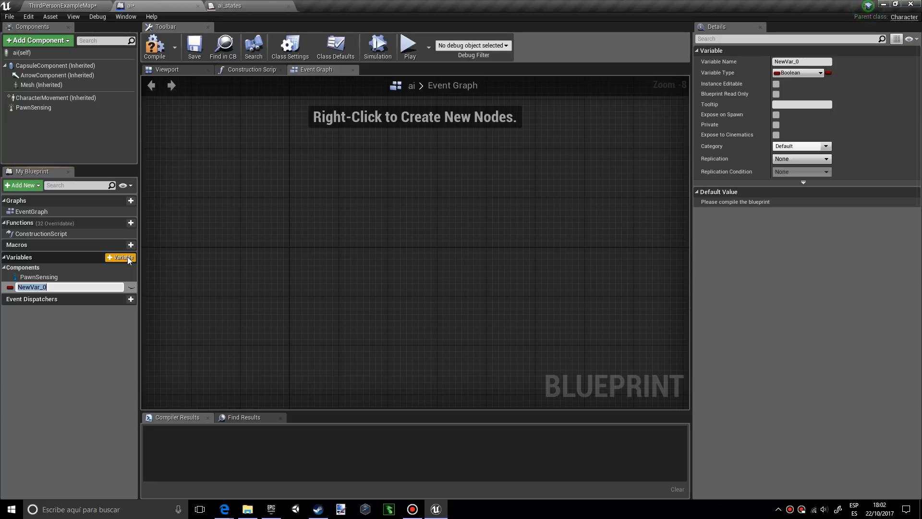
pyautogui.write('player')
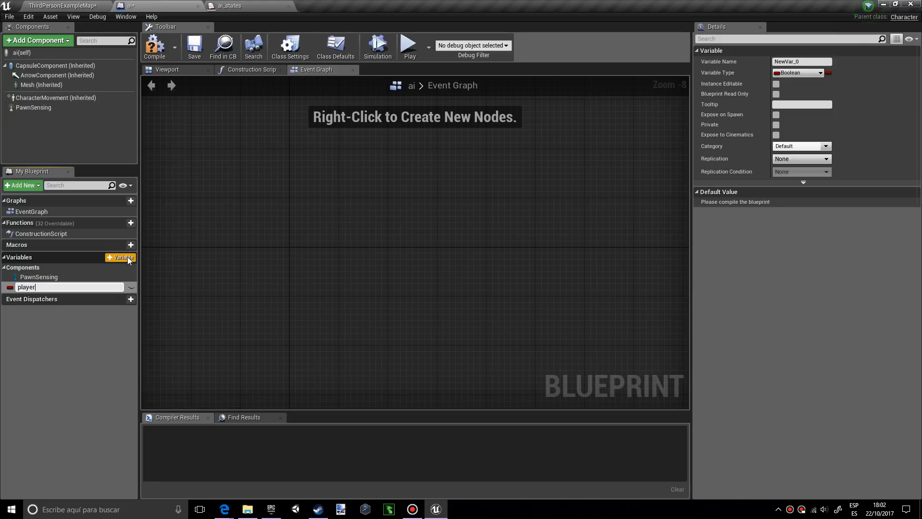
pyautogui.write('Ref')
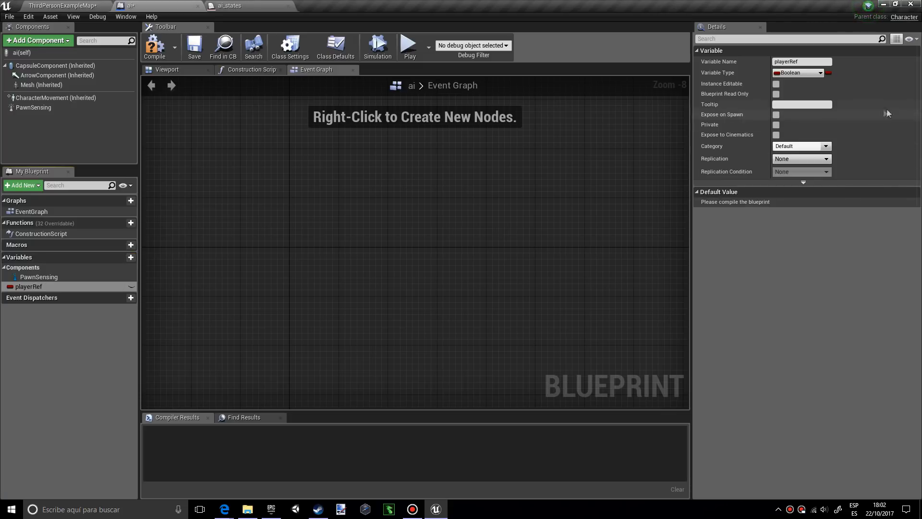
pyautogui.click(821, 72)
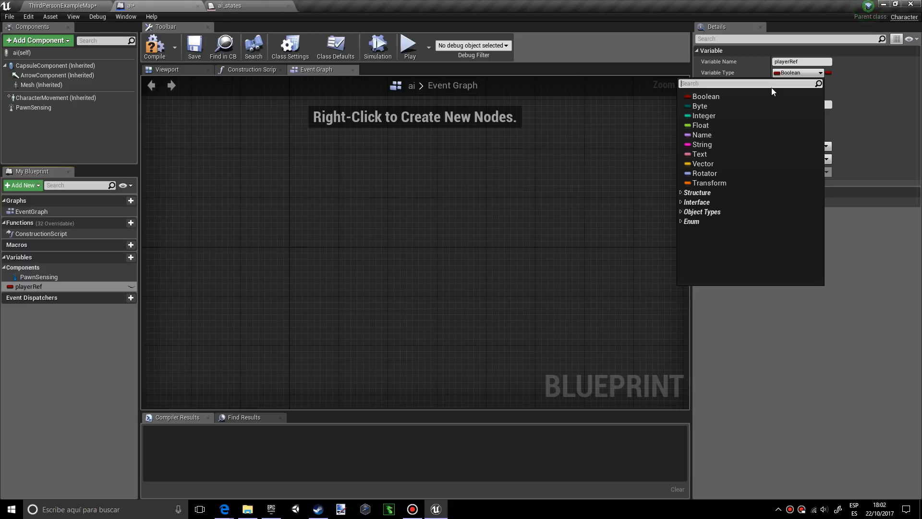
pyautogui.write('thir')
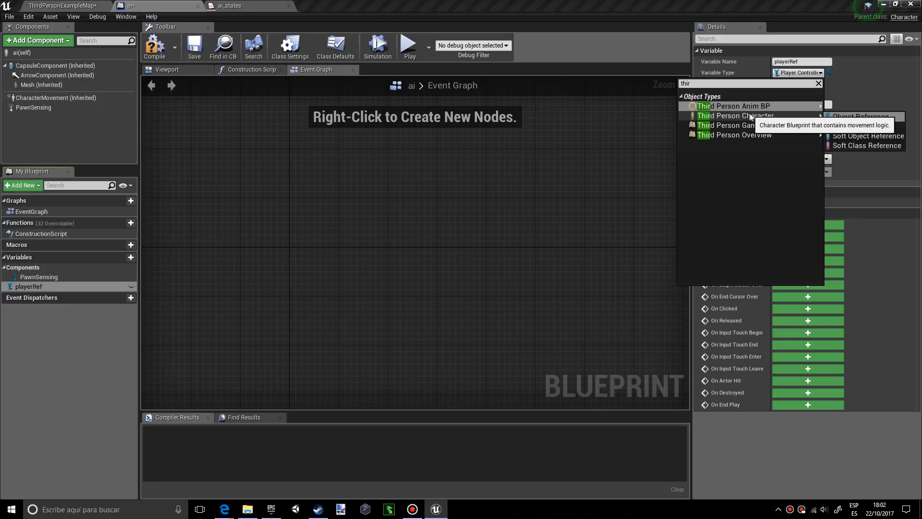
pyautogui.click(733, 115)
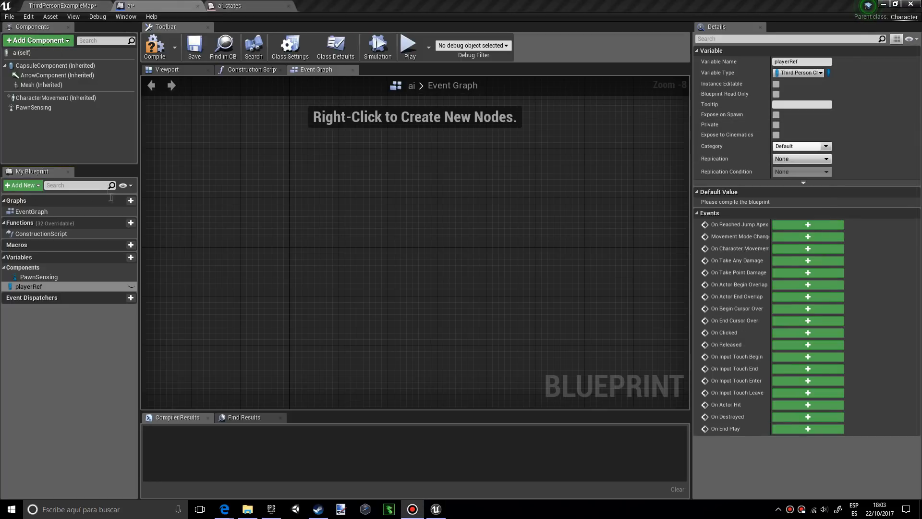
pyautogui.moveTo(120, 257)
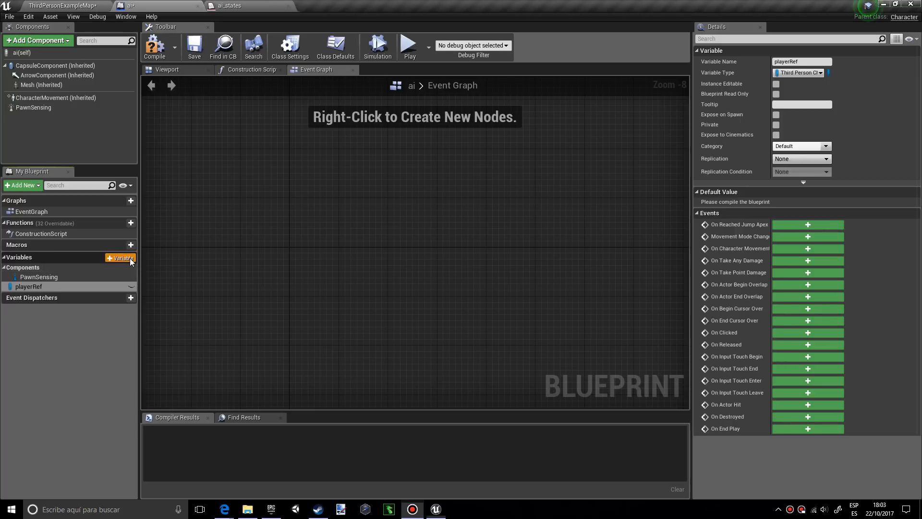
# Add a states variable and give it the Ai States enum type.
pyautogui.click(121, 258)
pyautogui.write('states')
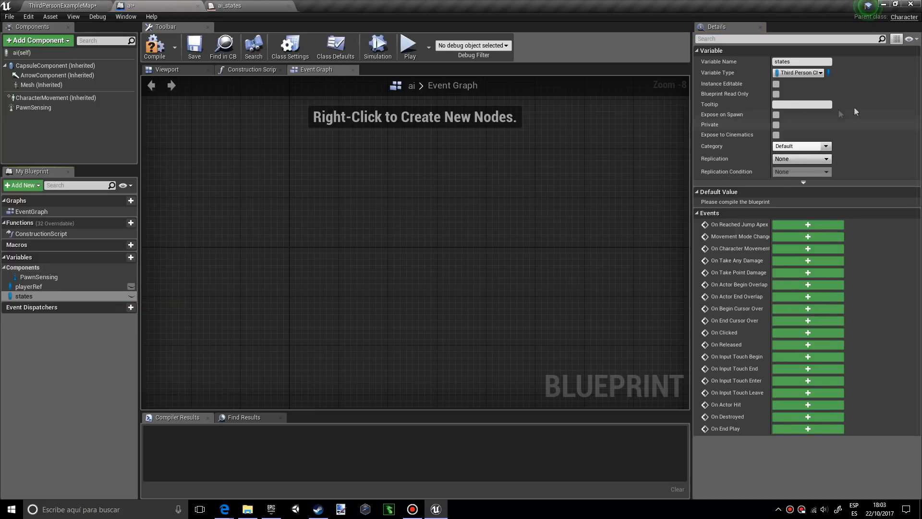
pyautogui.click(825, 72)
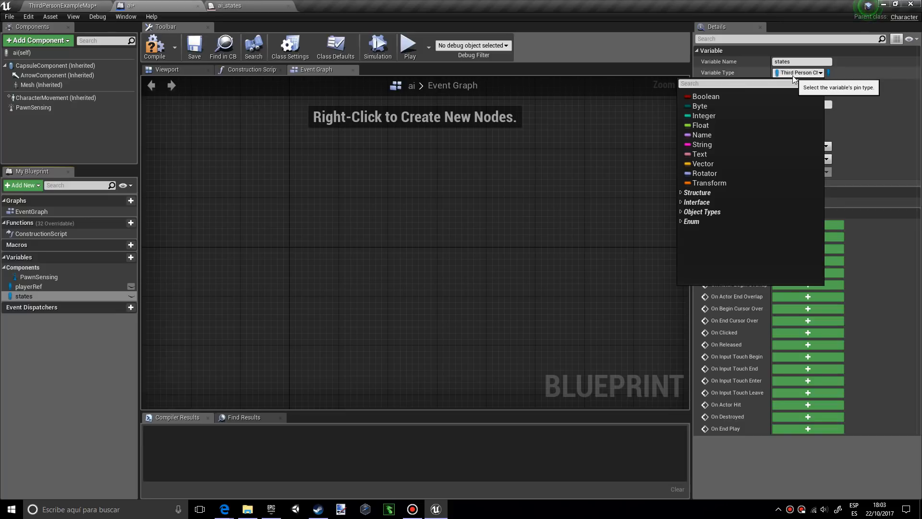
pyautogui.write('ai_sta')
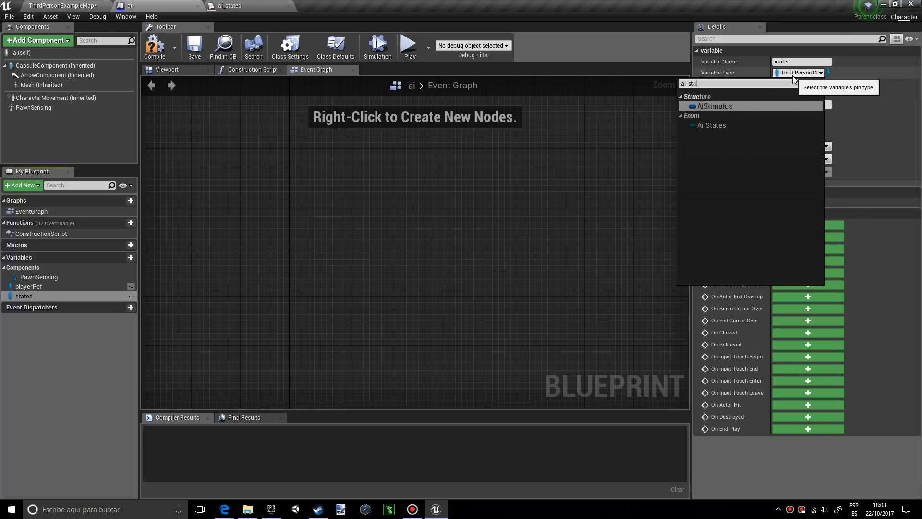
pyautogui.click(710, 125)
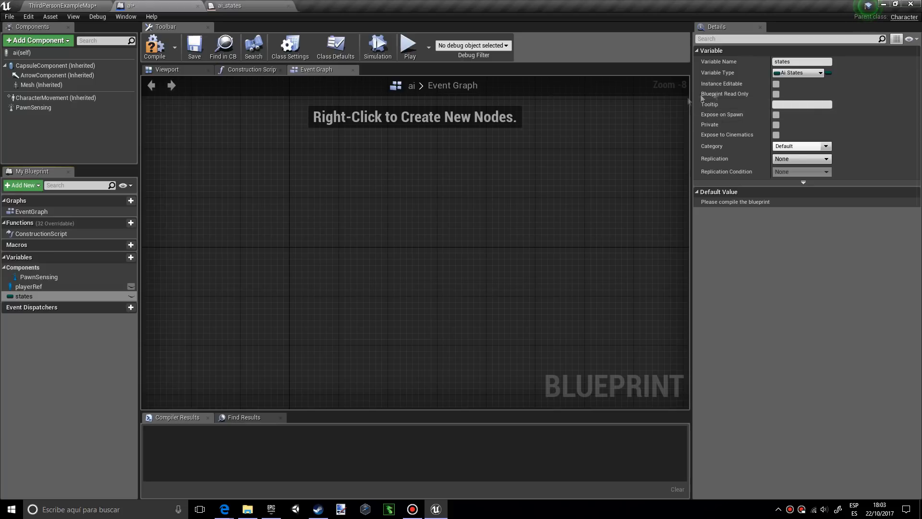
pyautogui.moveTo(800, 72)
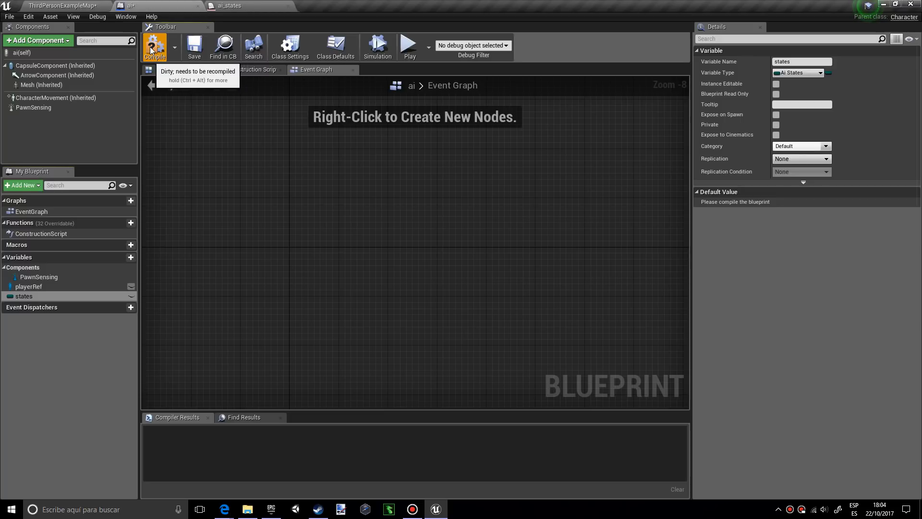
# Compile the blueprint and set the states default value to Chase.
pyautogui.click(153, 47)
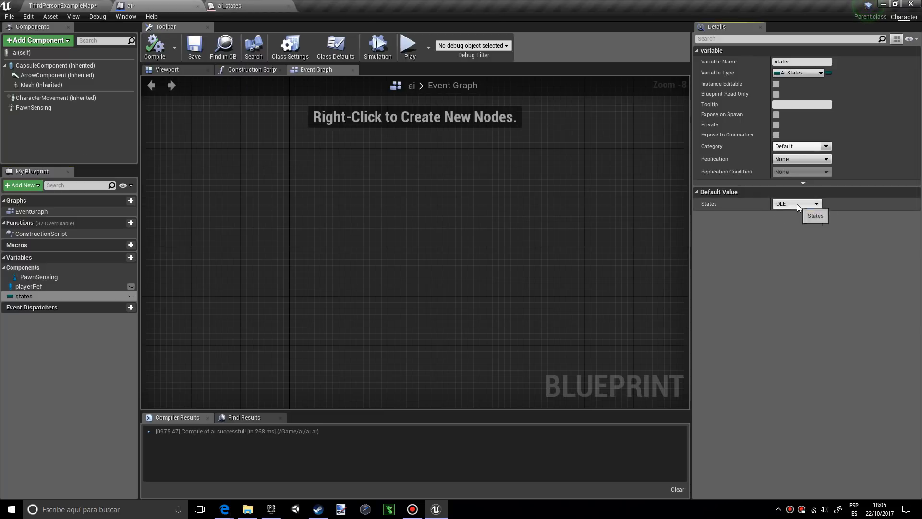
pyautogui.click(796, 203)
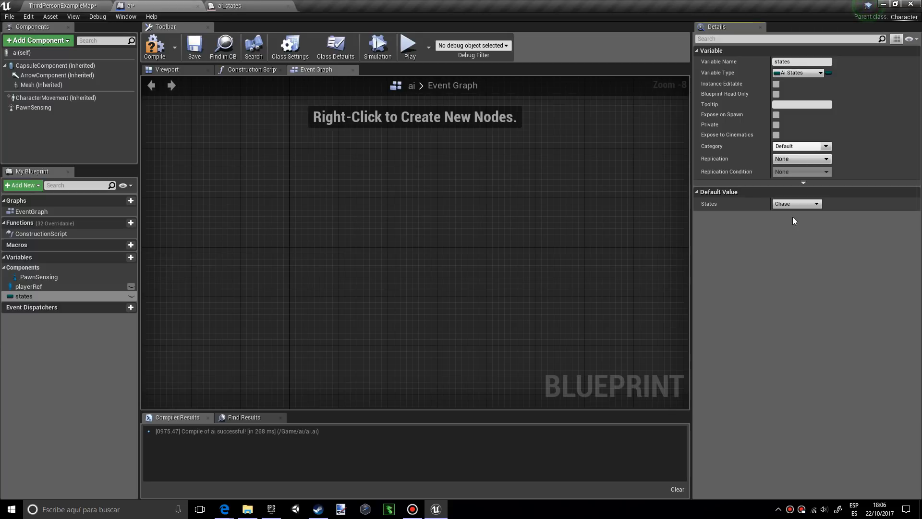
pyautogui.moveTo(823, 222)
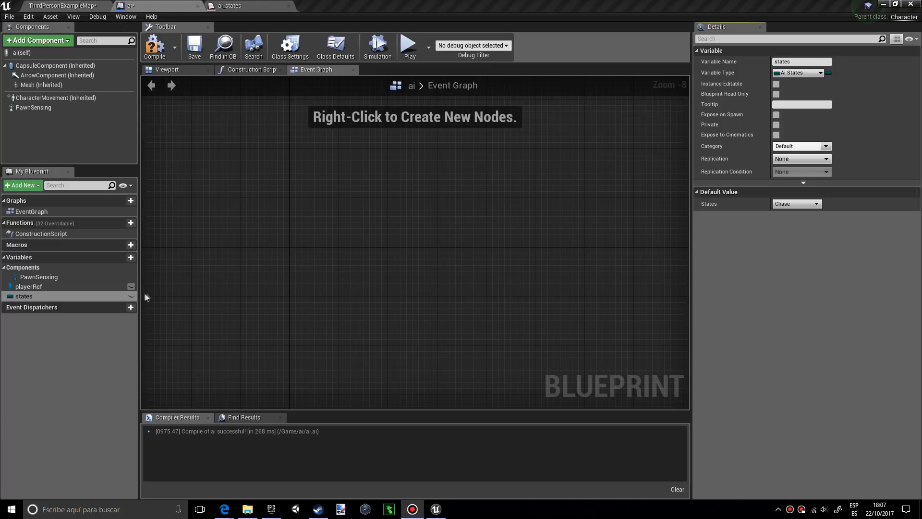
pyautogui.moveTo(288, 222)
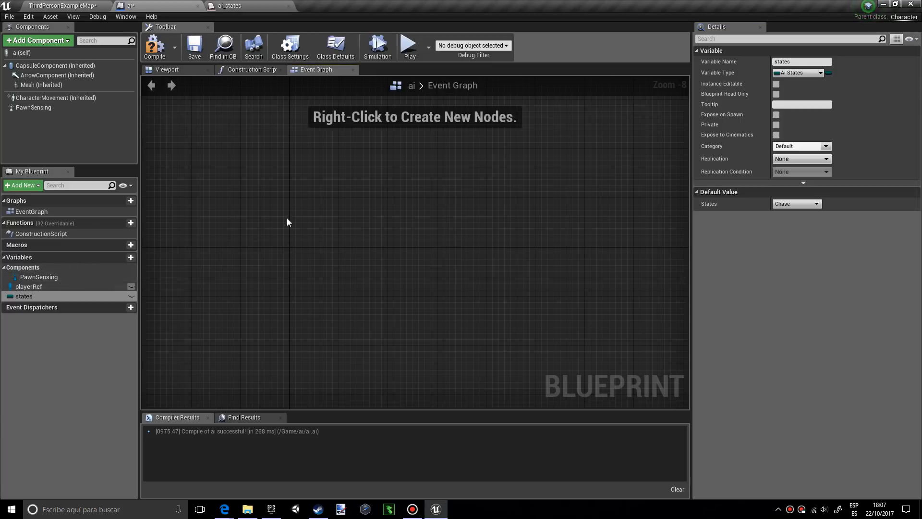
pyautogui.moveTo(297, 214)
pyautogui.write('e')
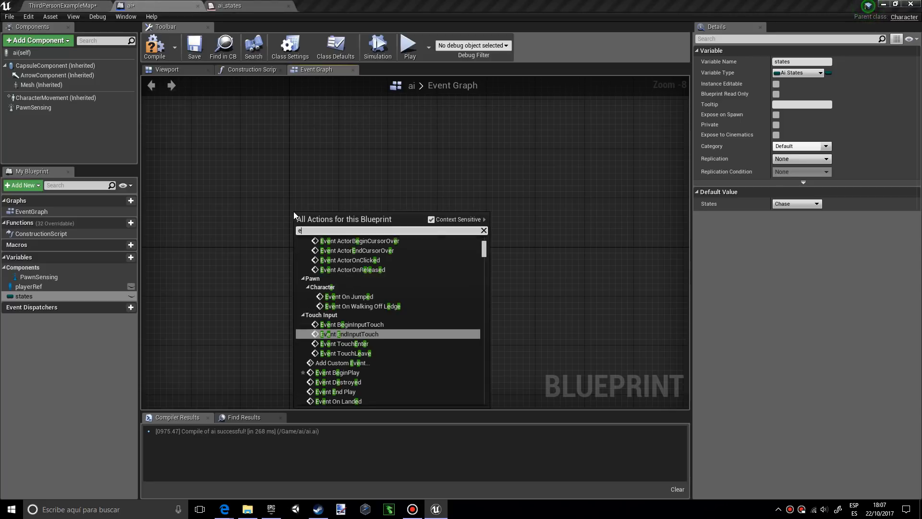
# Add Event BeginPlay wired into a Cast To ThirdPersonCharacter node.
pyautogui.write('vent')
pyautogui.write('cast ')
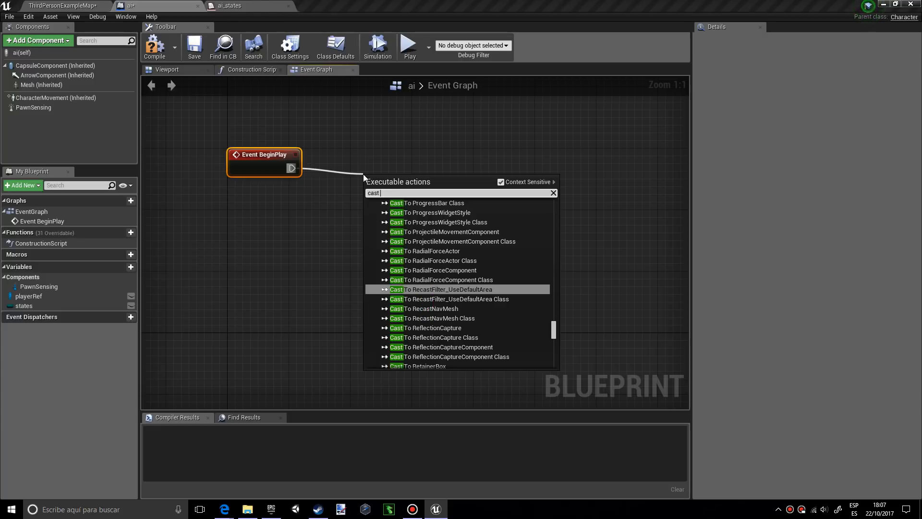
pyautogui.write('to')
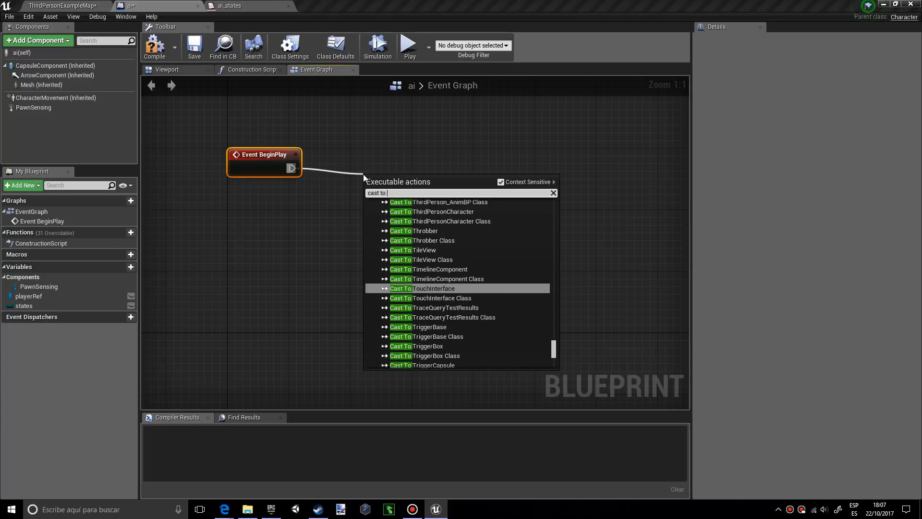
pyautogui.write('thir')
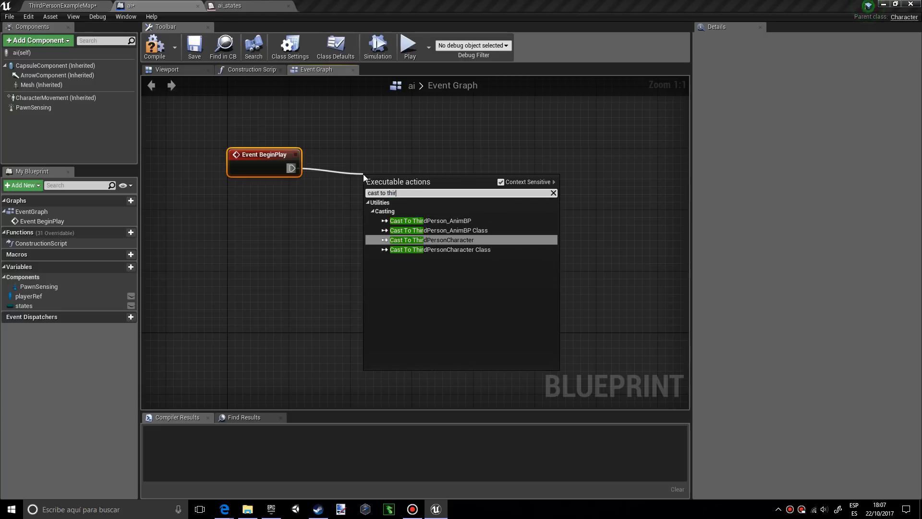
pyautogui.click(431, 239)
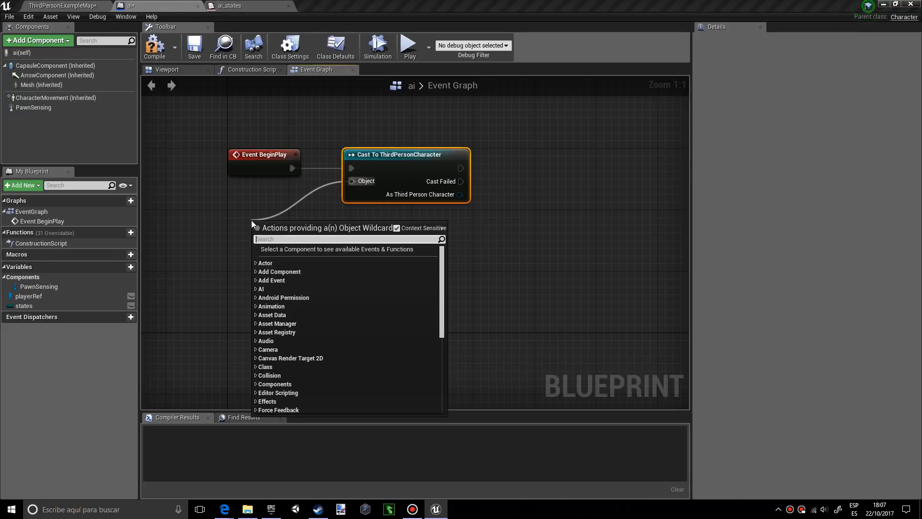
# Feed Get Player Character into the cast and pick playerRef to store the result.
pyautogui.write('get play')
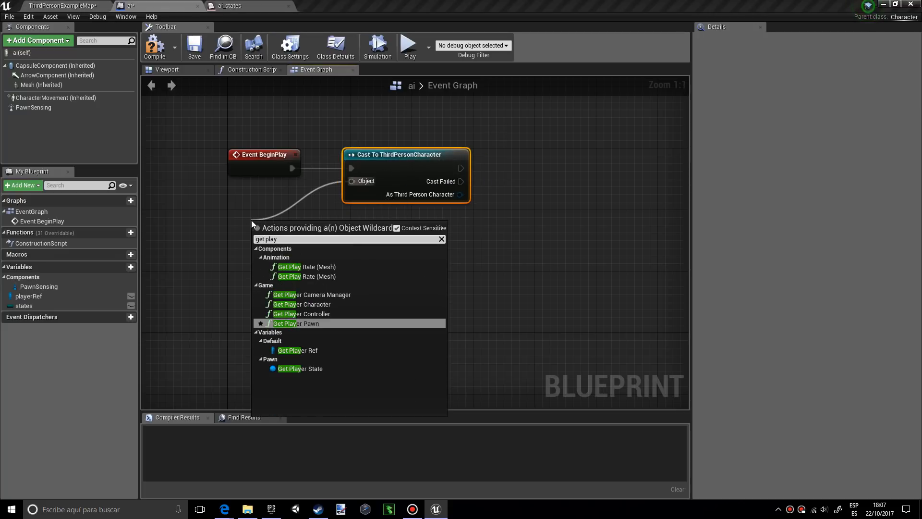
pyautogui.click(300, 305)
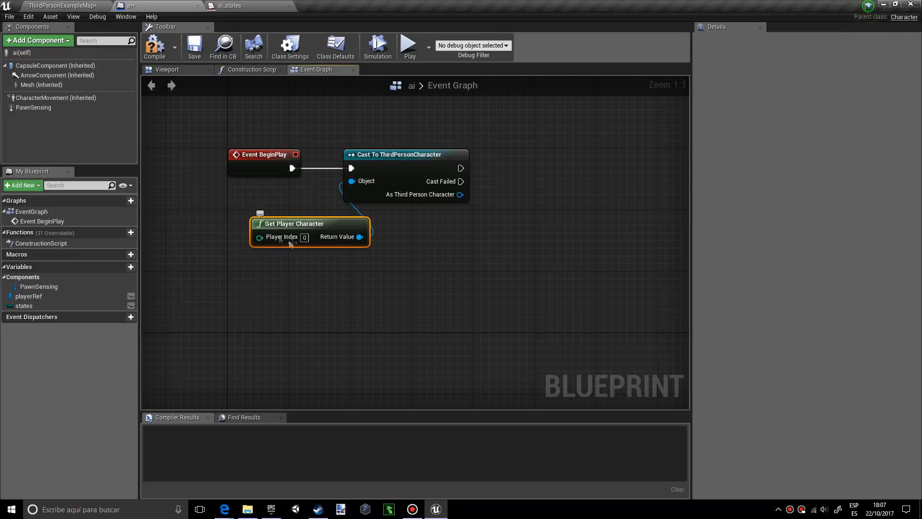
pyautogui.click(153, 47)
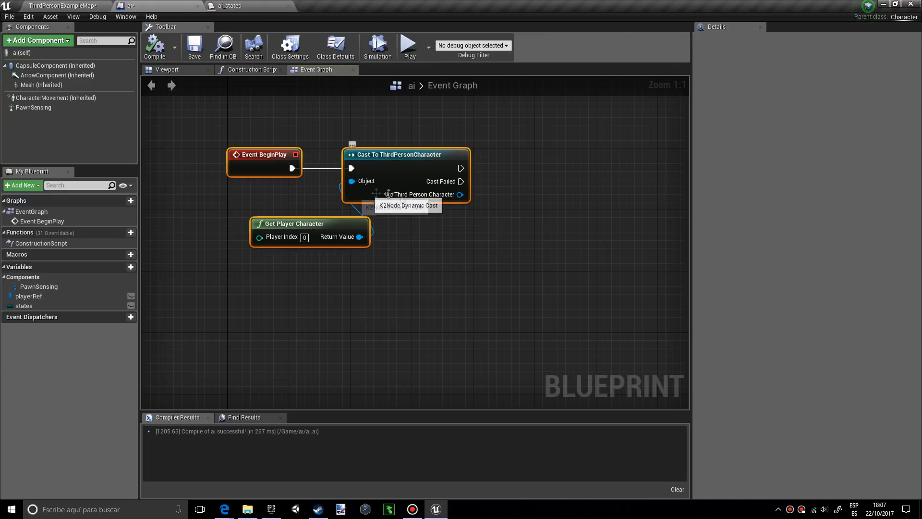
pyautogui.moveTo(512, 203)
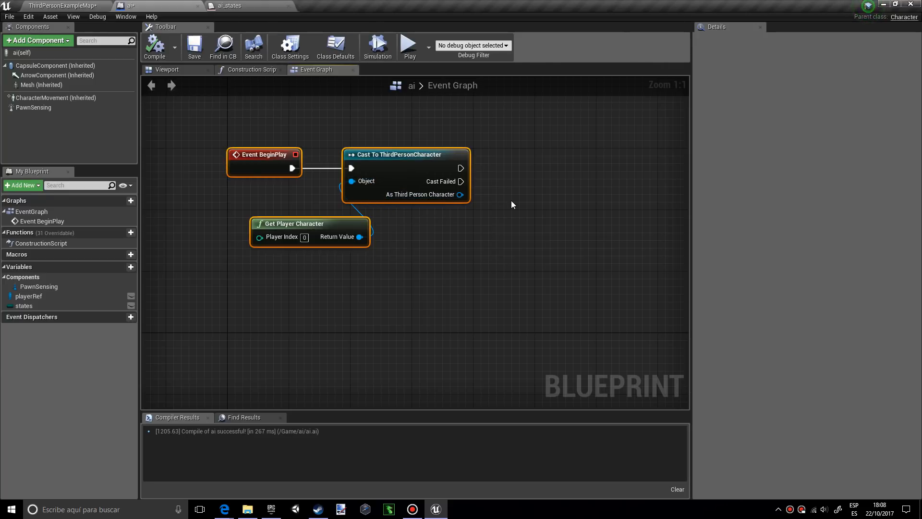
pyautogui.moveTo(297, 223)
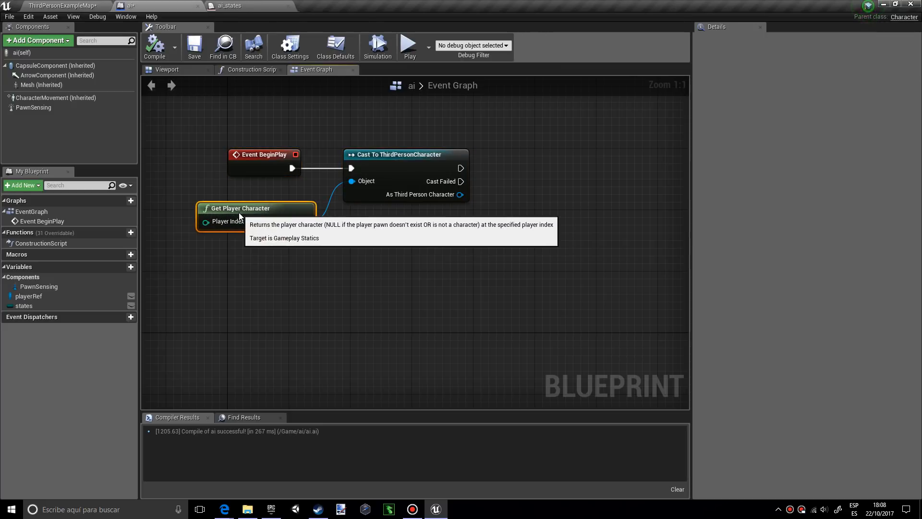
pyautogui.moveTo(141, 116)
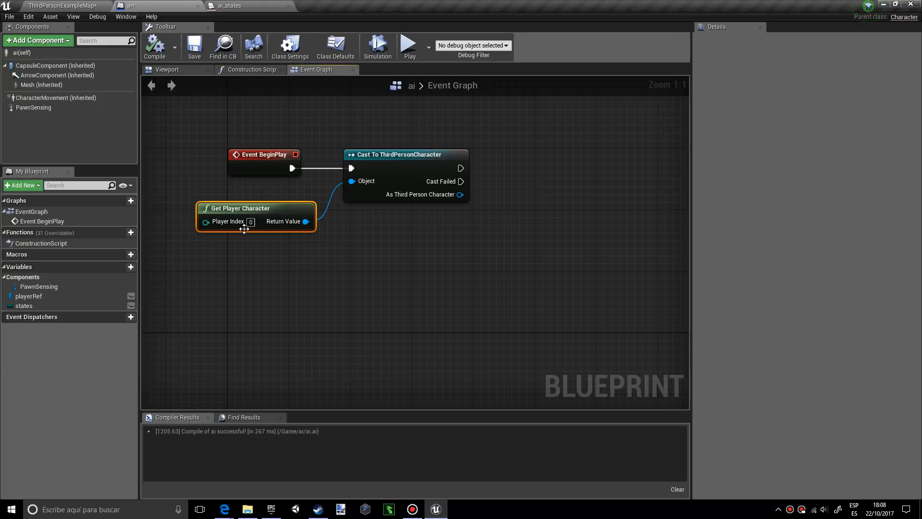
pyautogui.moveTo(433, 214)
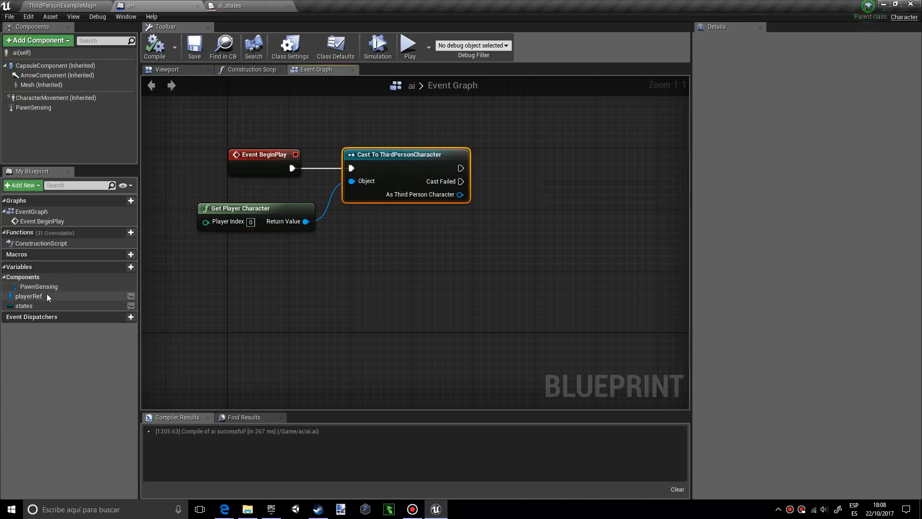
pyautogui.click(28, 295)
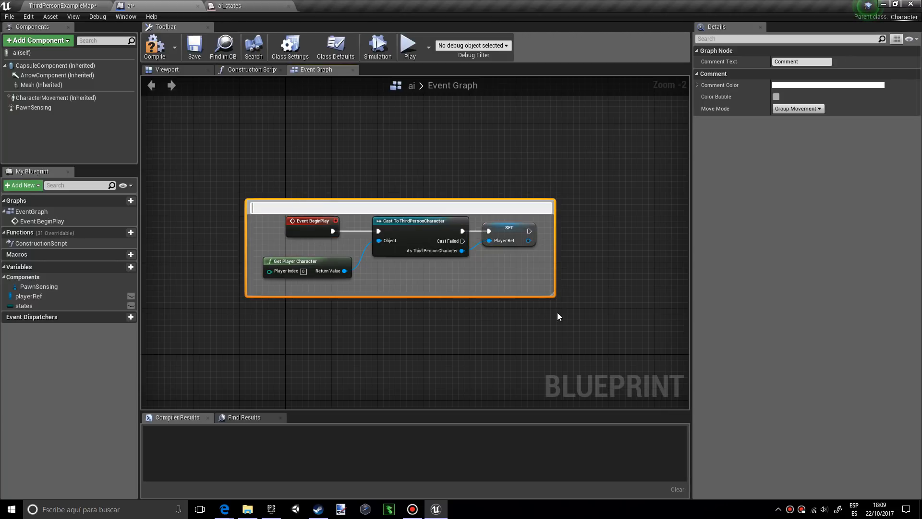
# Title the comment around the BeginPlay graph "Set".
pyautogui.write('S')
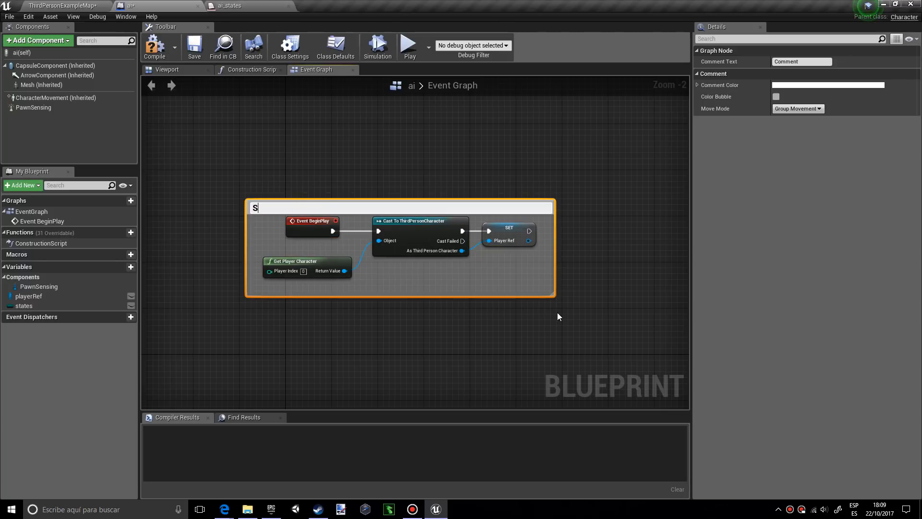
pyautogui.write('et')
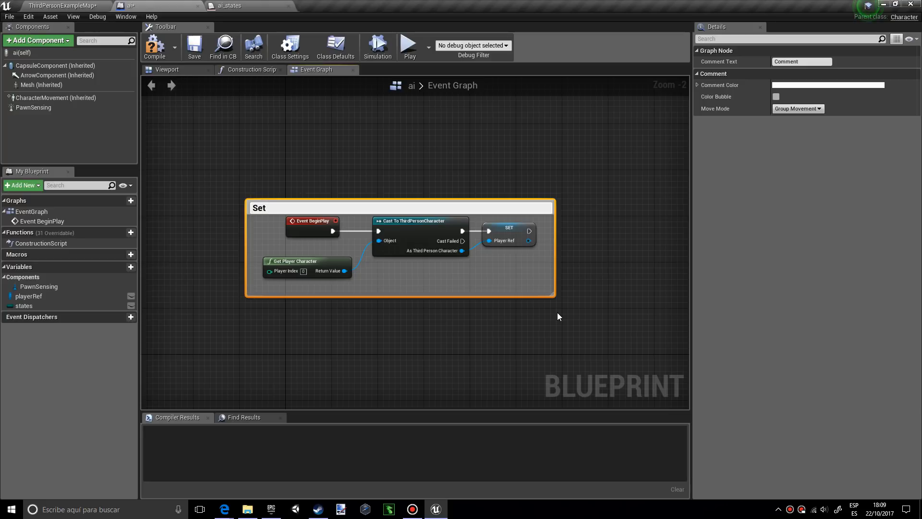